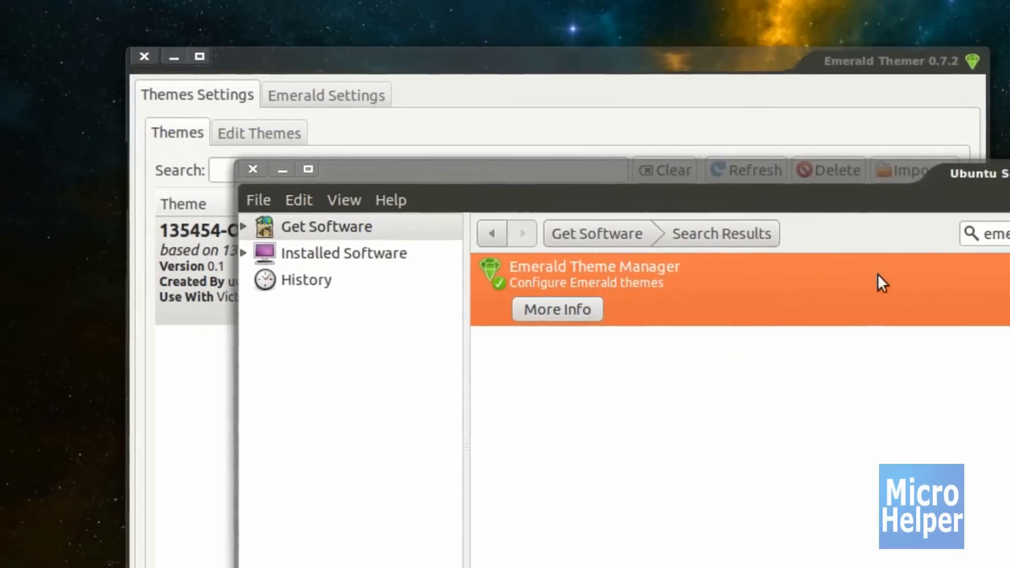
Minimize Ubuntu Software Center so Emerald Themer's theme list is in front
click(201, 9)
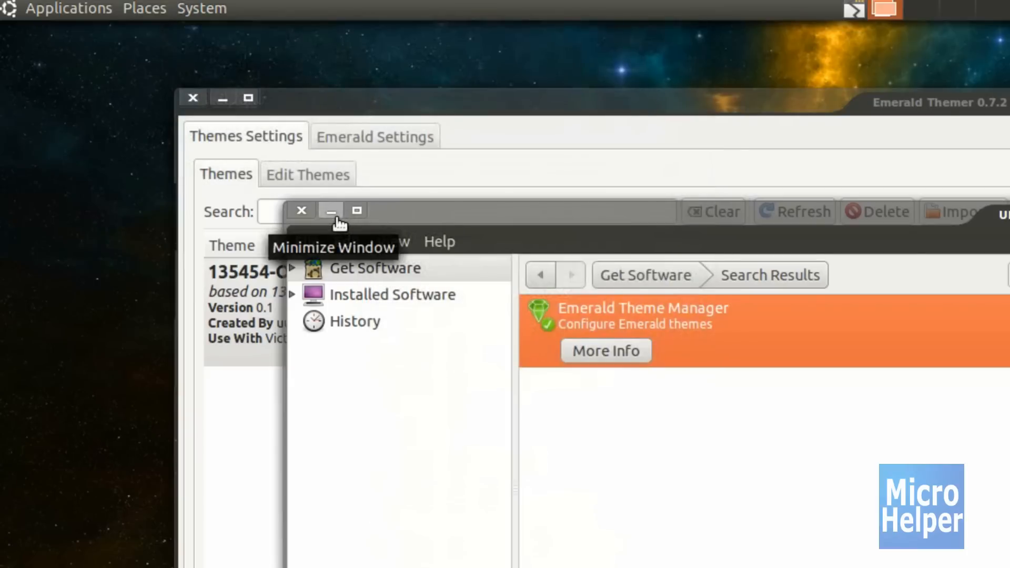
click(330, 211)
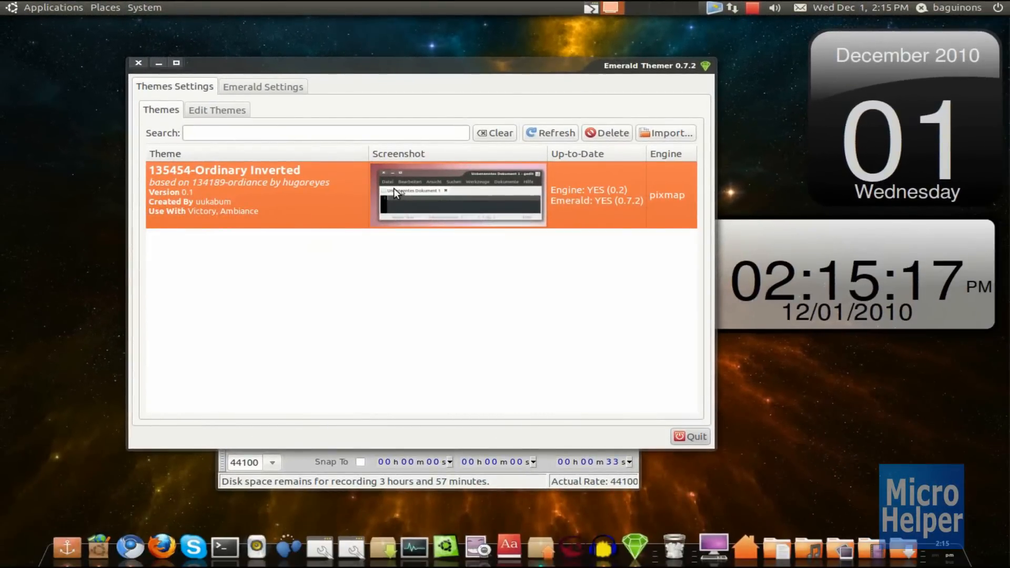
mouse_move(364, 315)
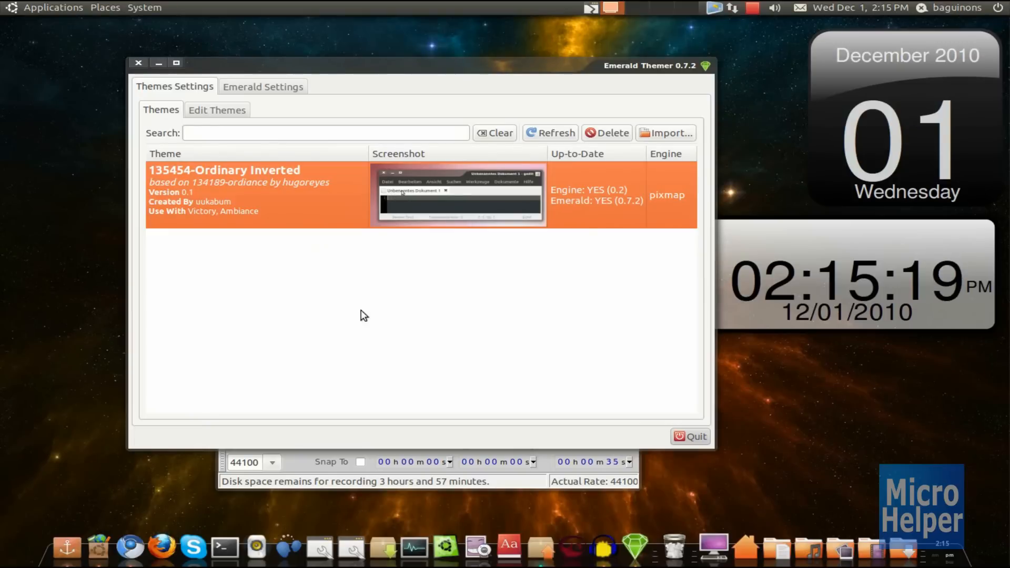
mouse_move(355, 261)
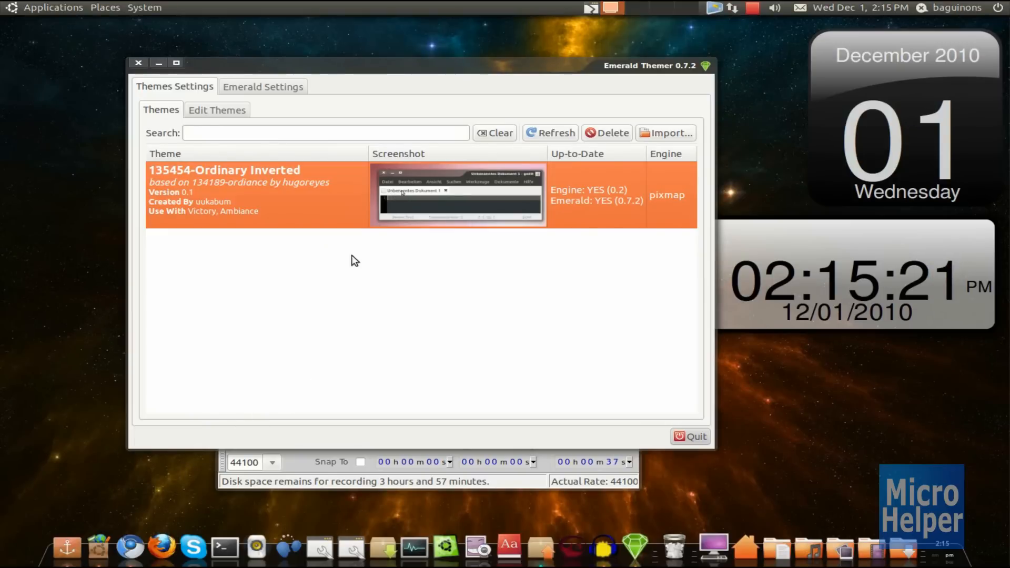
mouse_move(558, 69)
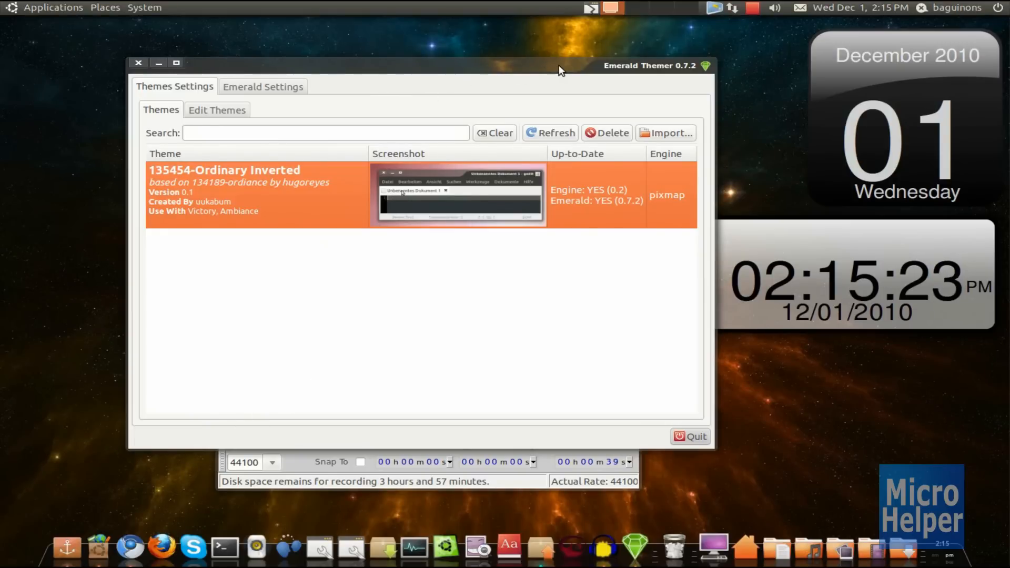
mouse_move(212, 74)
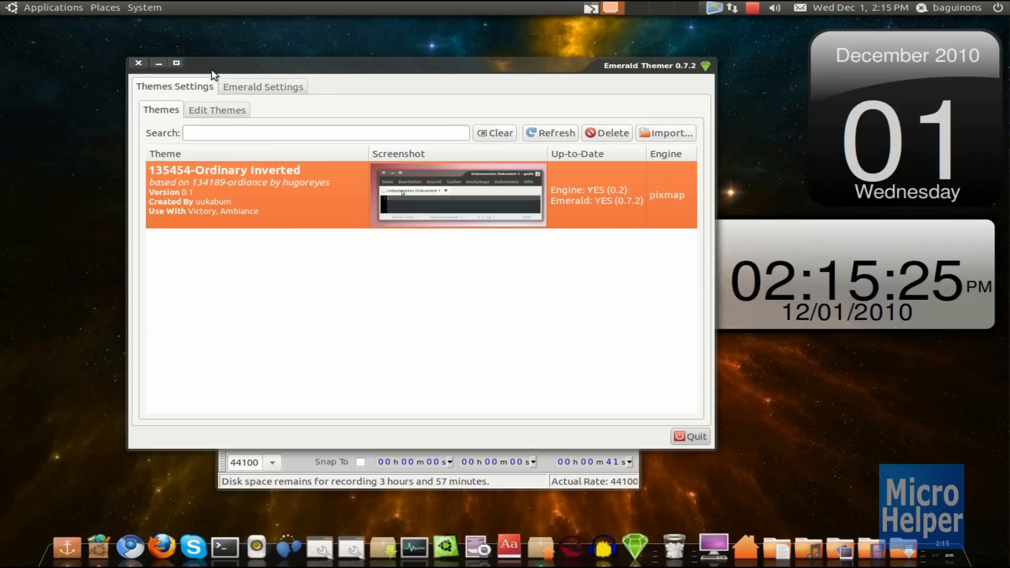
mouse_move(501, 73)
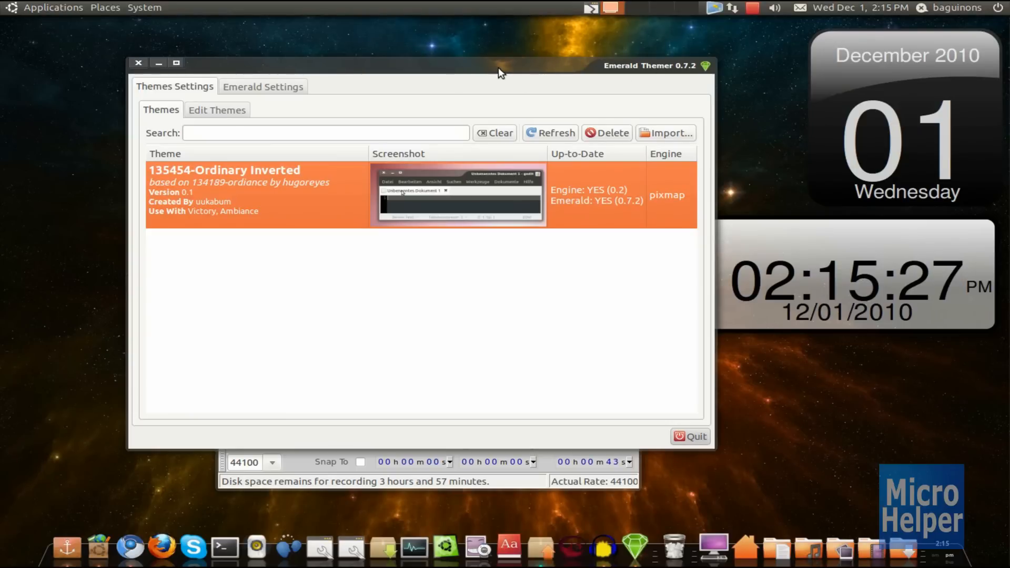
mouse_move(131, 548)
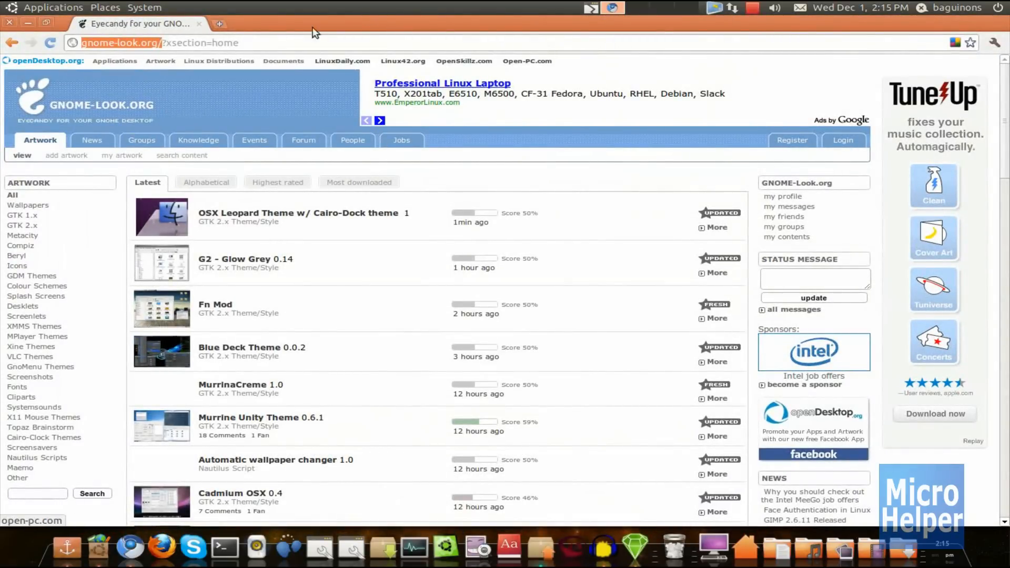
mouse_move(70, 464)
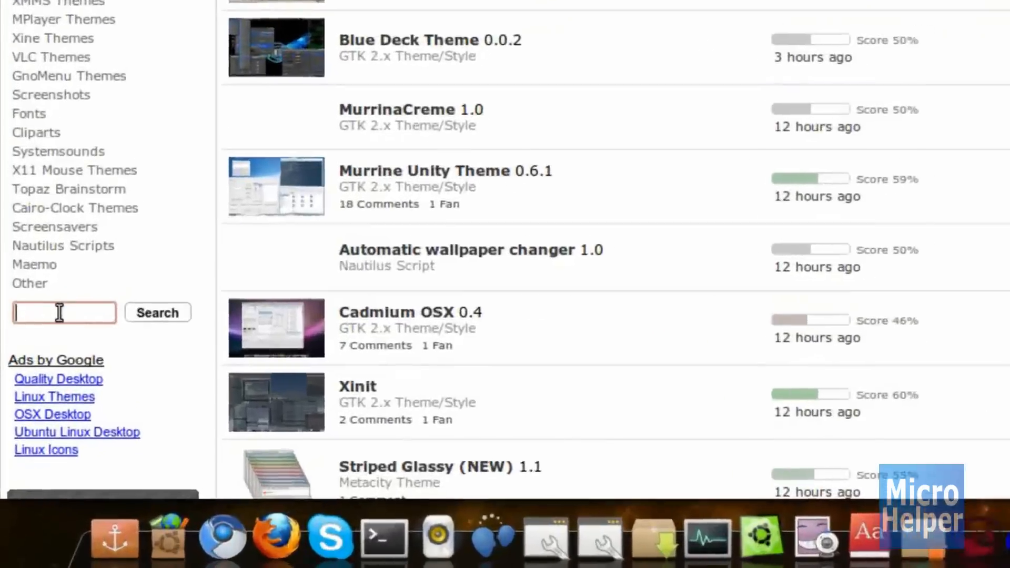
Search GNOME-Look.org content for 'emerald' from the sidebar search box
scroll(down, 3)
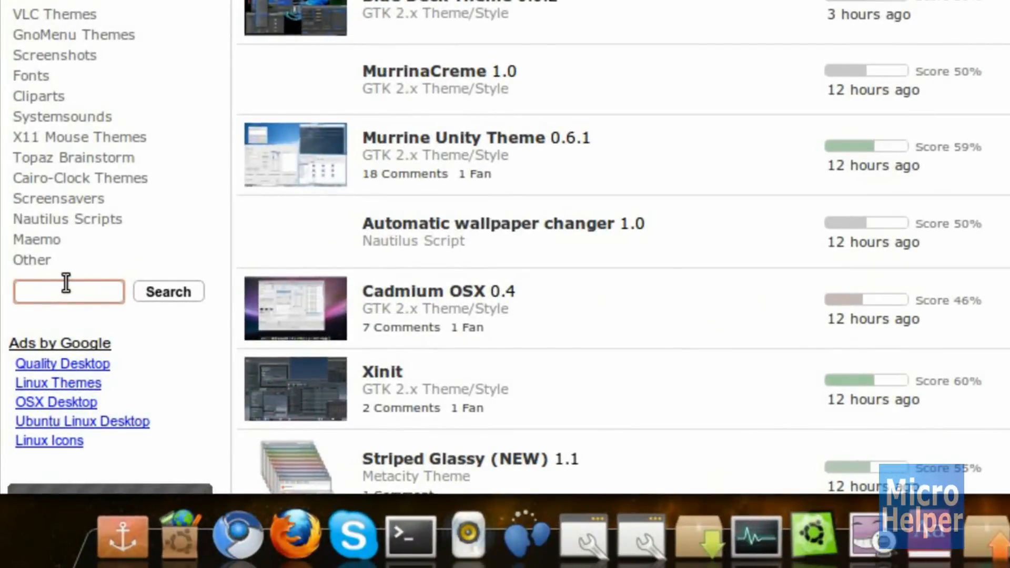
text(emea)
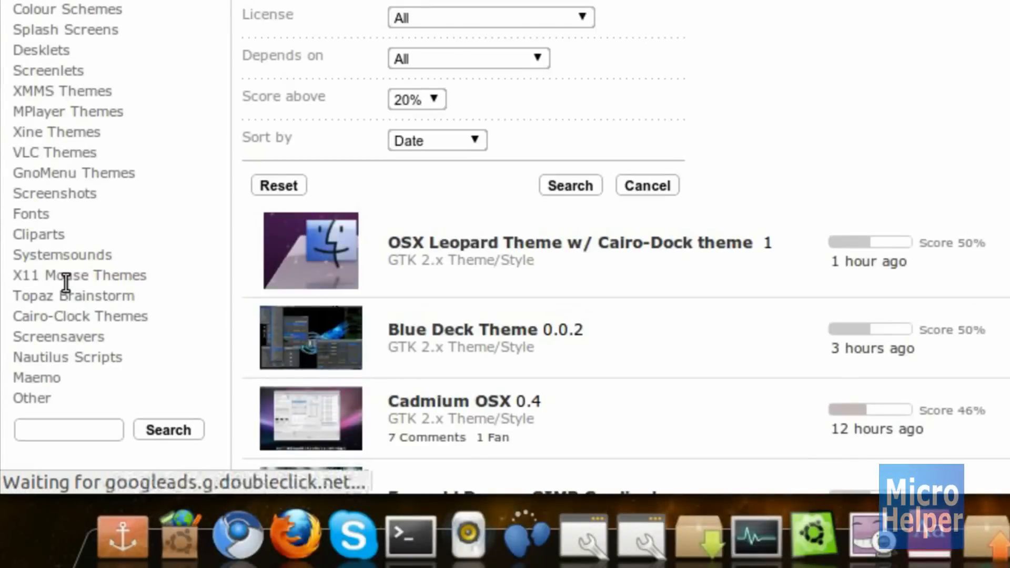
scroll(down, 3)
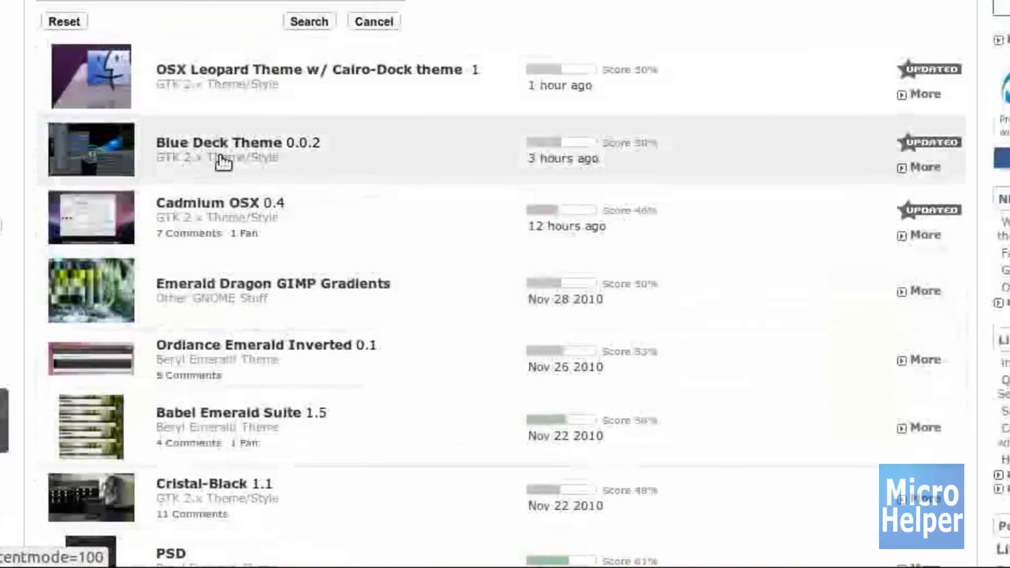
mouse_move(167, 370)
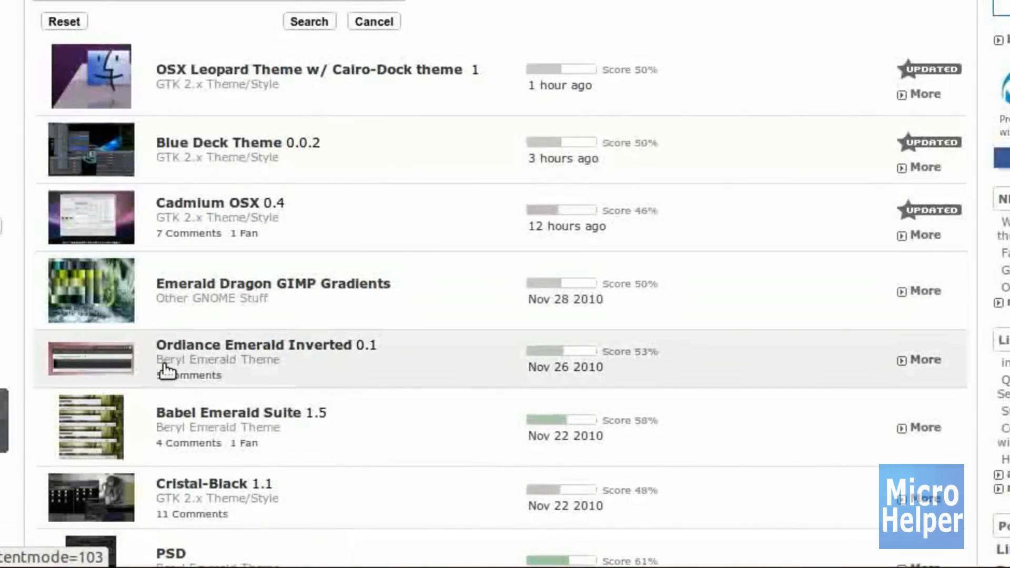
mouse_move(312, 379)
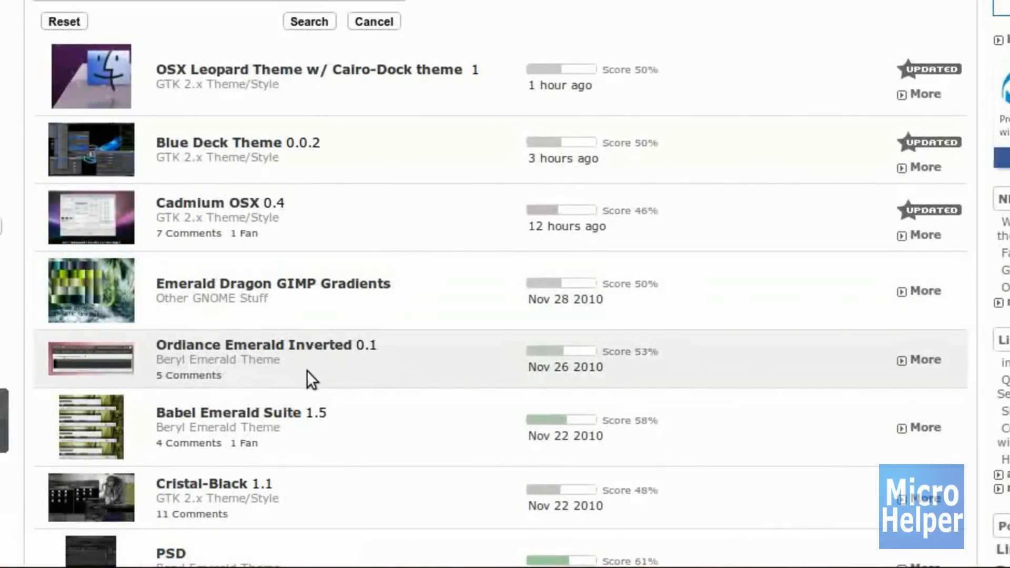
Filter the emerald search to Beryl Emerald Theme items and browse the results
scroll(up, 3)
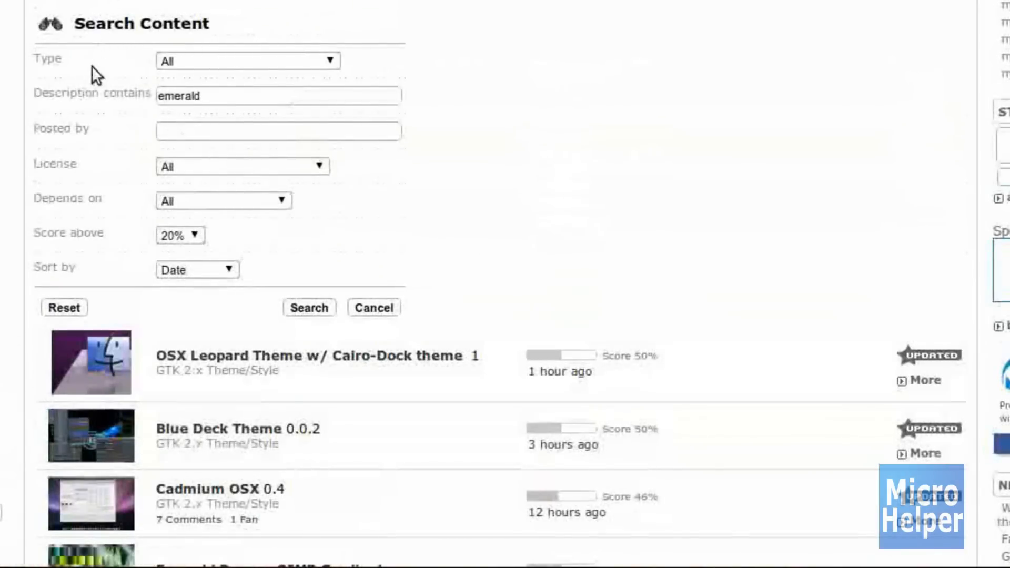
mouse_move(103, 43)
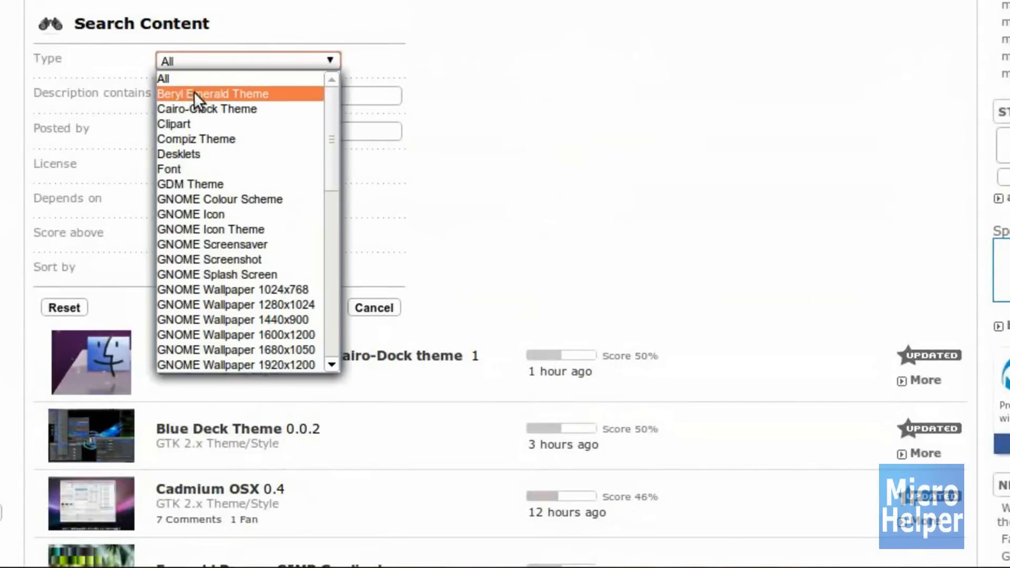
click(214, 93)
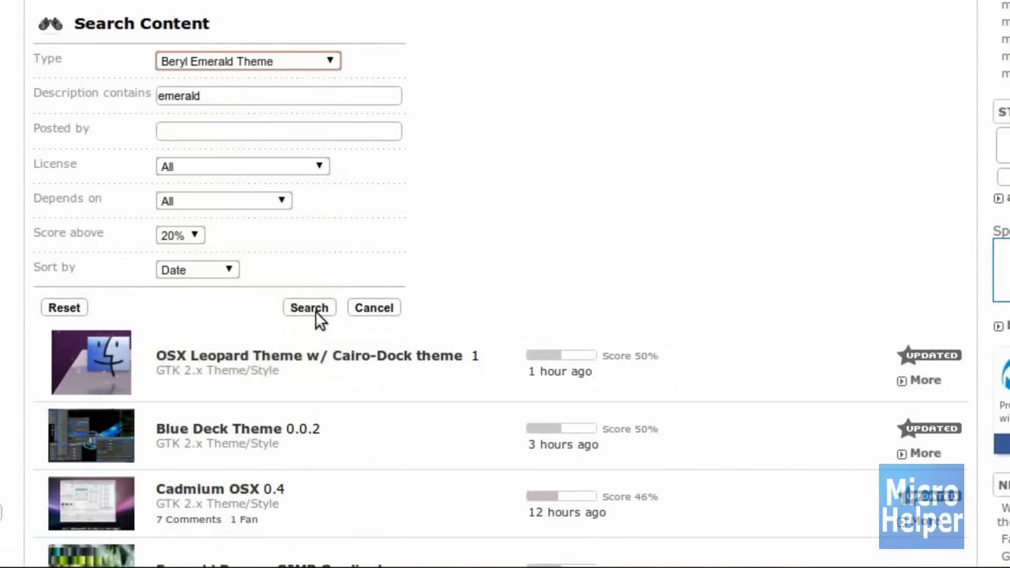
click(309, 307)
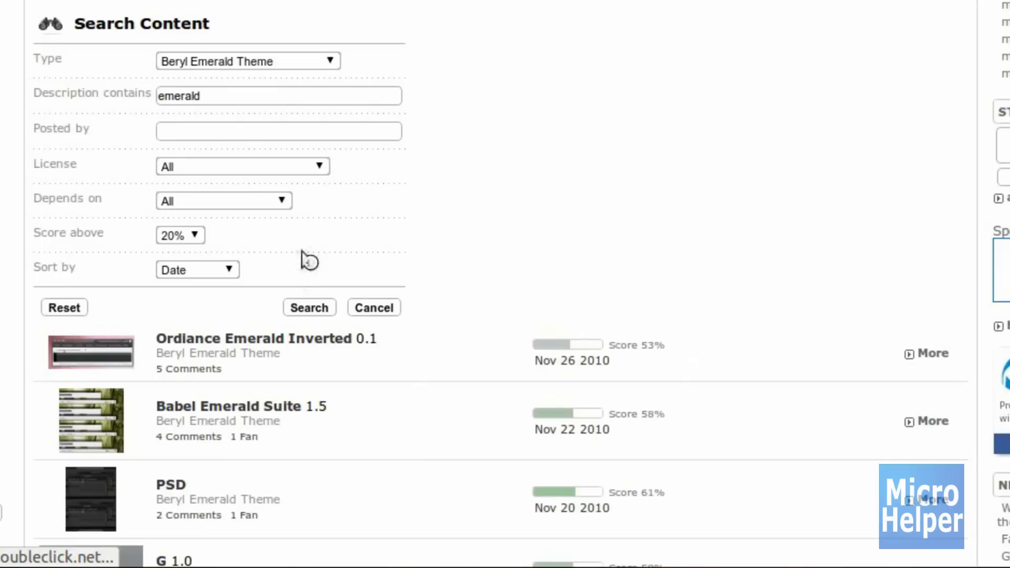
scroll(down, 3)
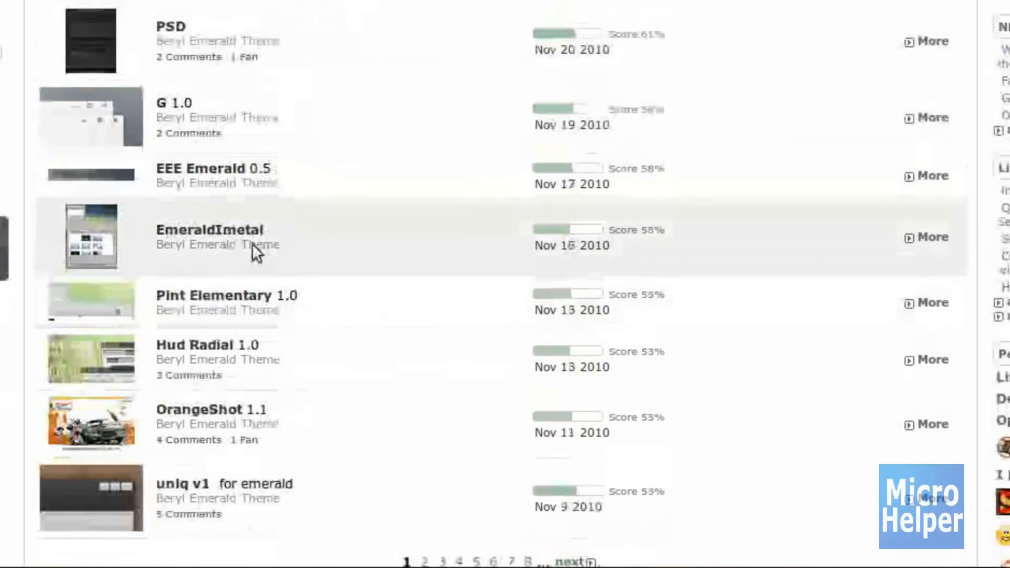
scroll(down, 3)
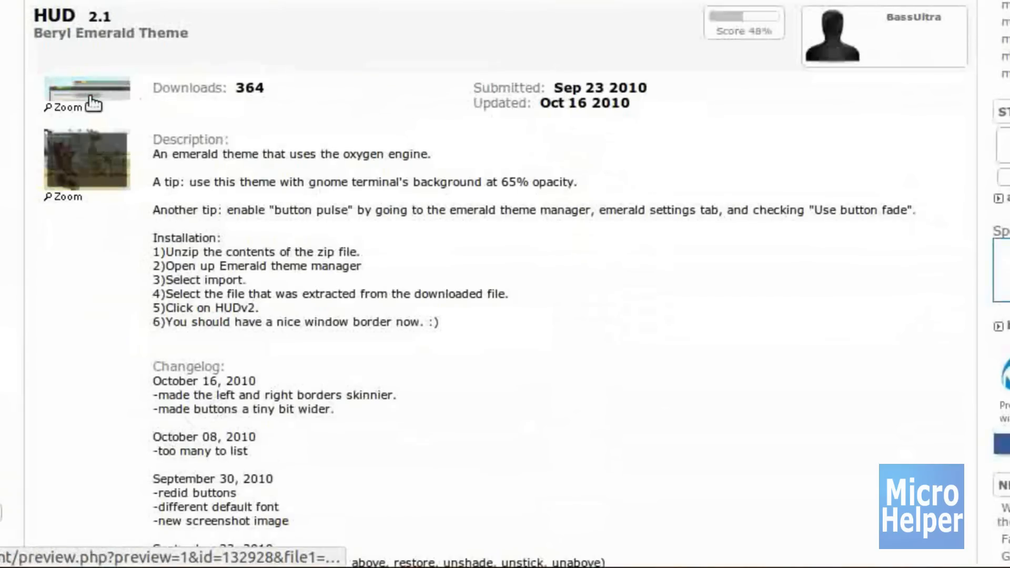
Preview the HUD 2.1 theme's enlarged screenshot and return to the results
click(62, 107)
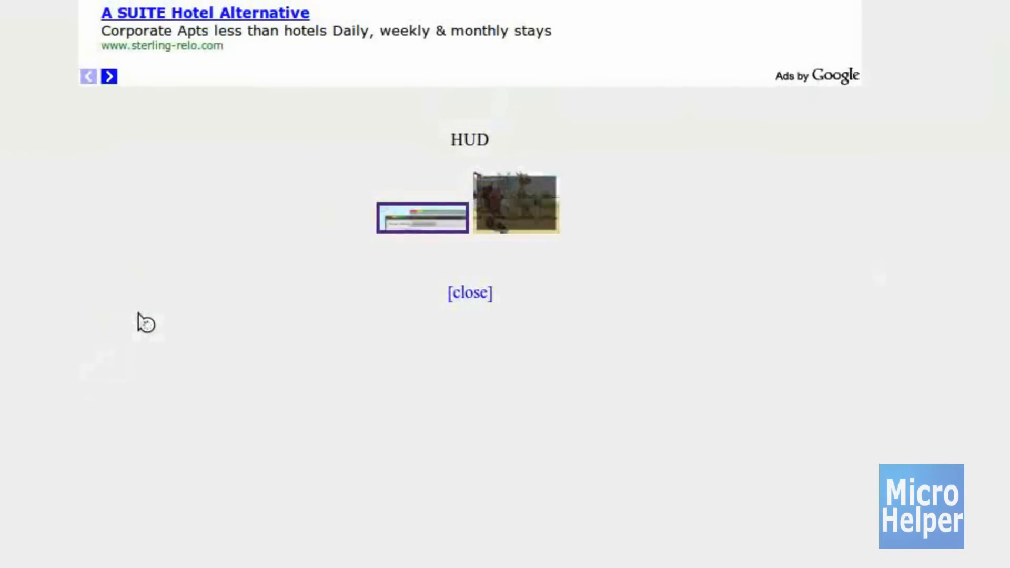
click(423, 217)
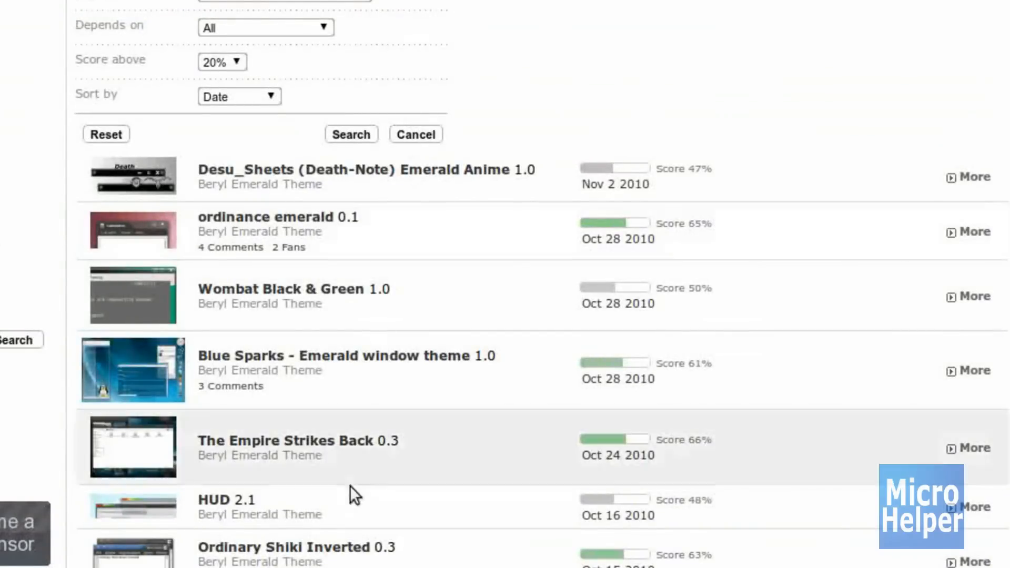
Download the Vetro Affumicato rev. 3 theme from its GNOME-Look.org page
scroll(down, 3)
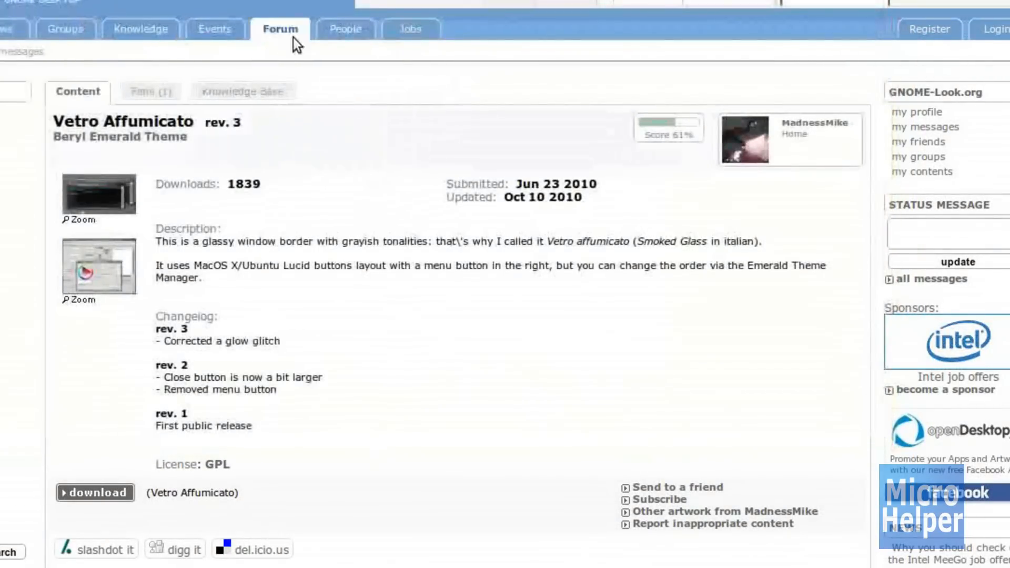
mouse_move(455, 215)
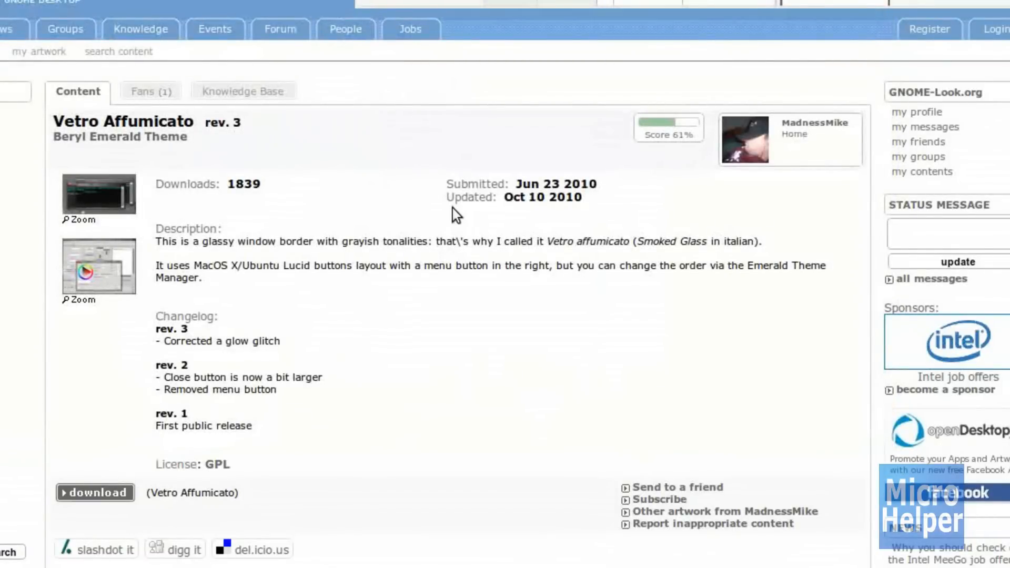
scroll(down, 3)
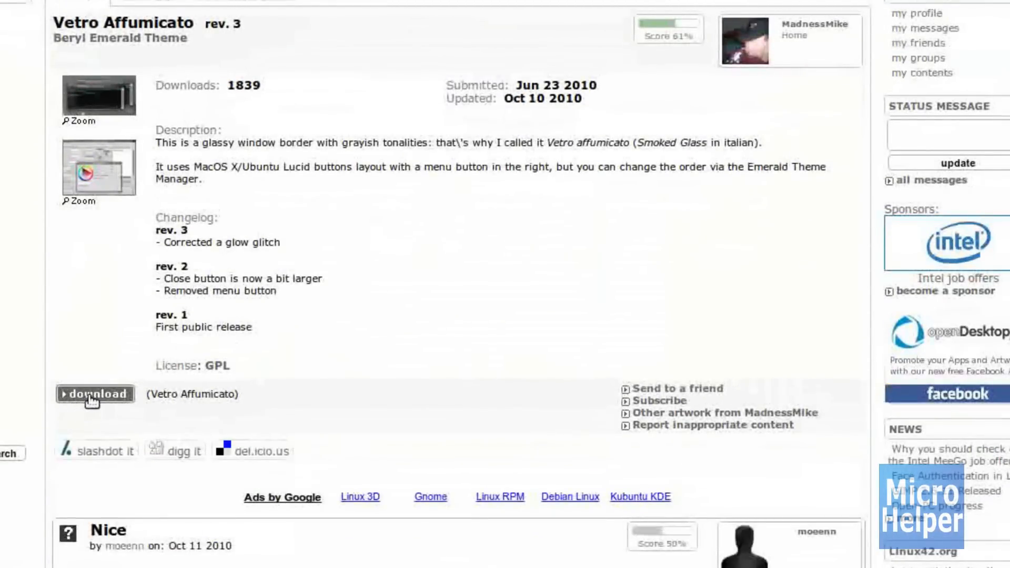
double_click(188, 393)
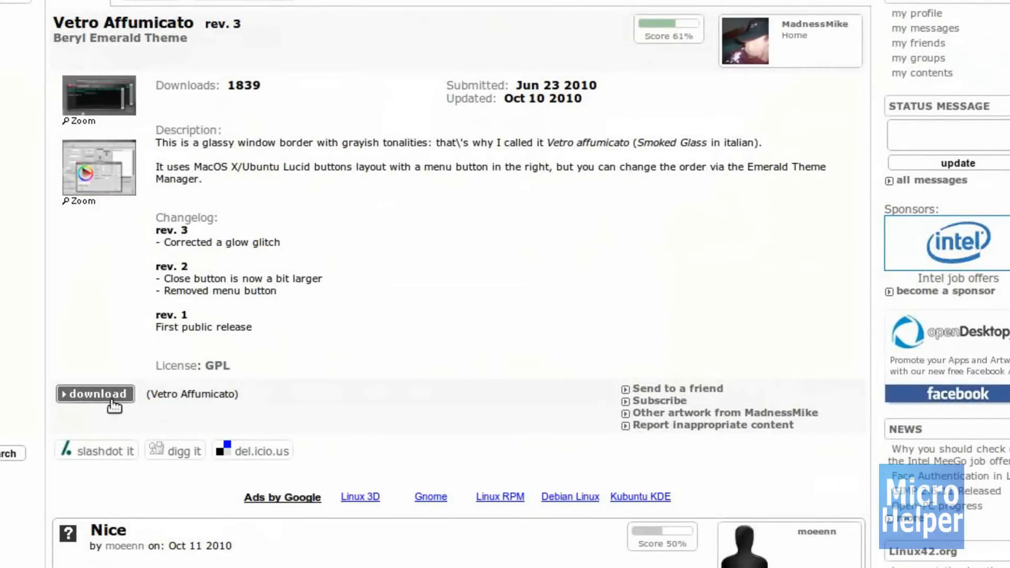
click(95, 394)
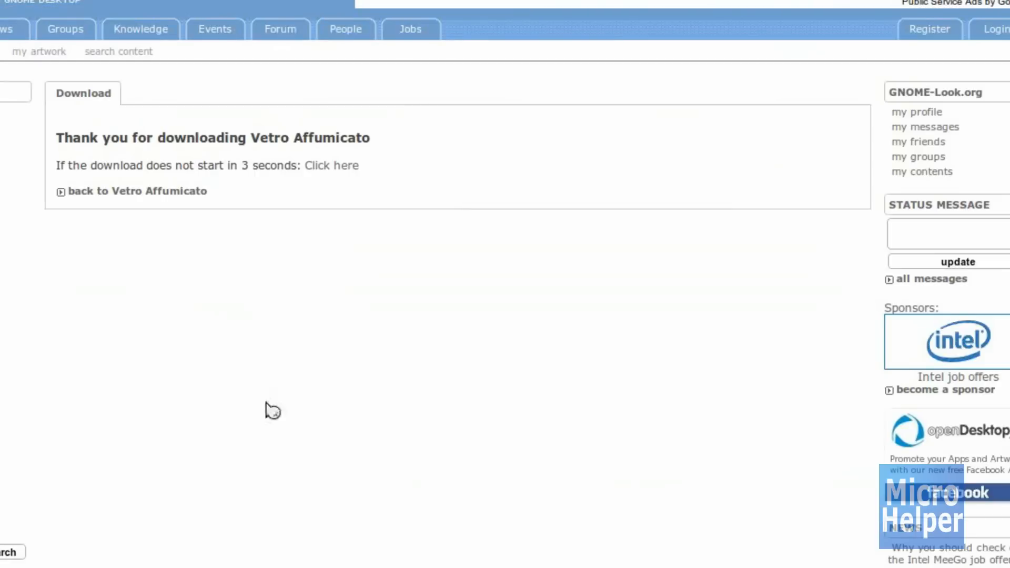
mouse_move(309, 225)
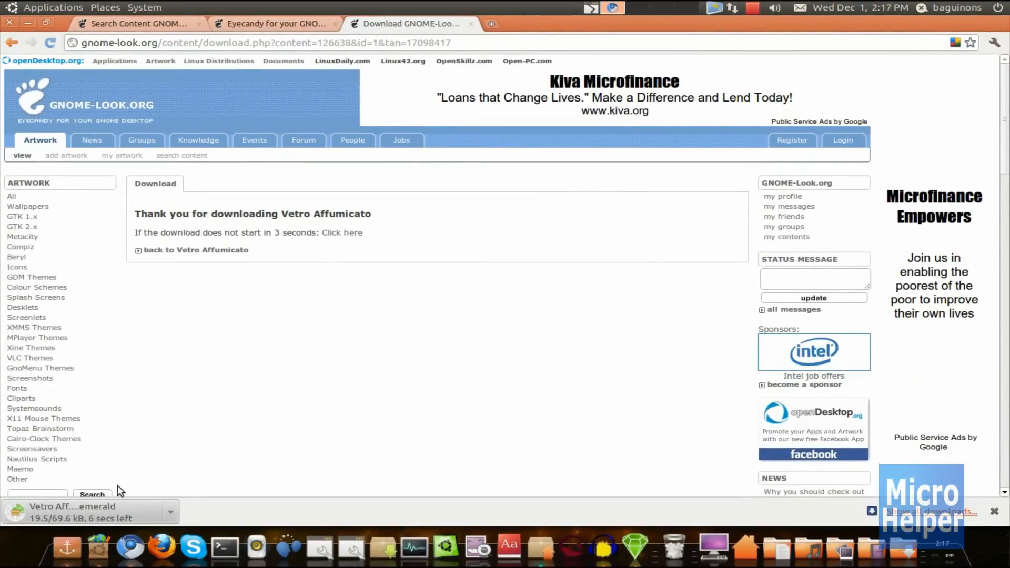
mouse_move(231, 477)
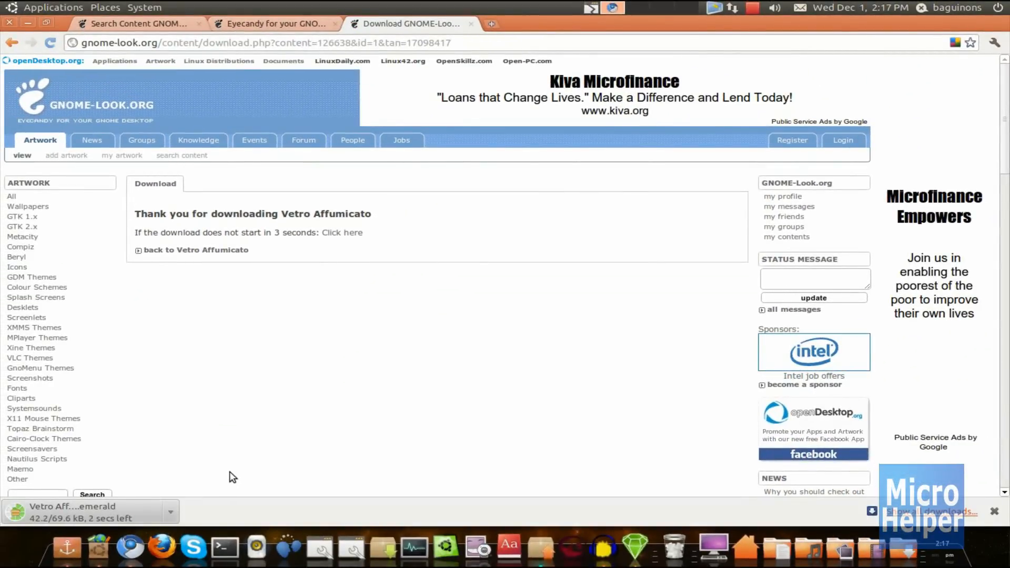
mouse_move(130, 547)
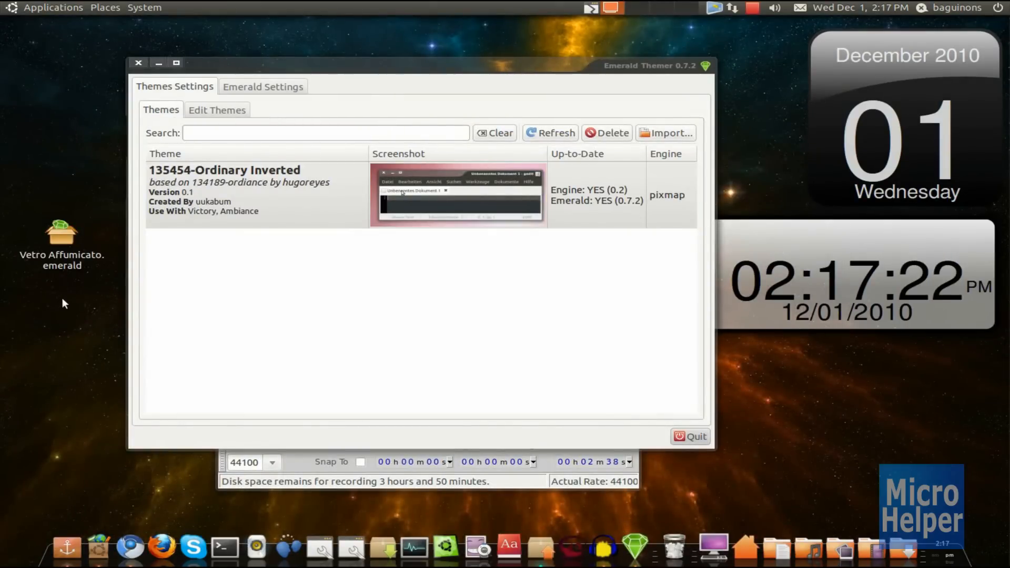
click(61, 231)
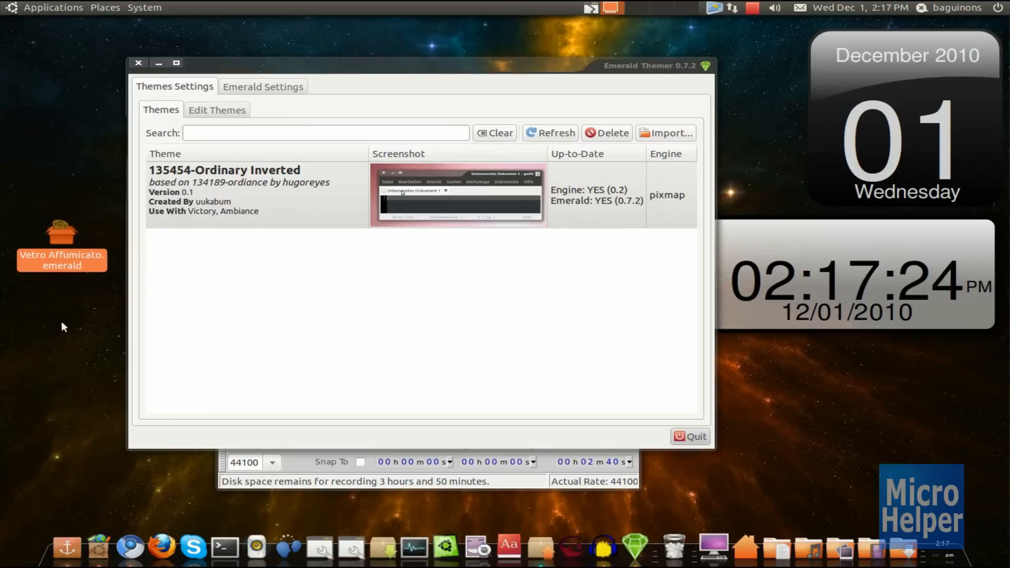
mouse_move(187, 188)
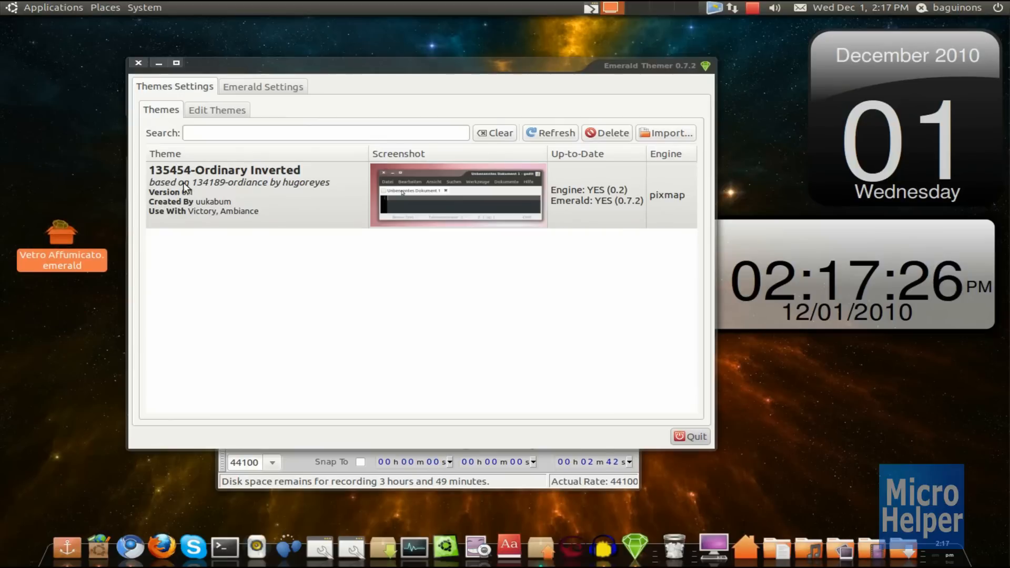
click(258, 190)
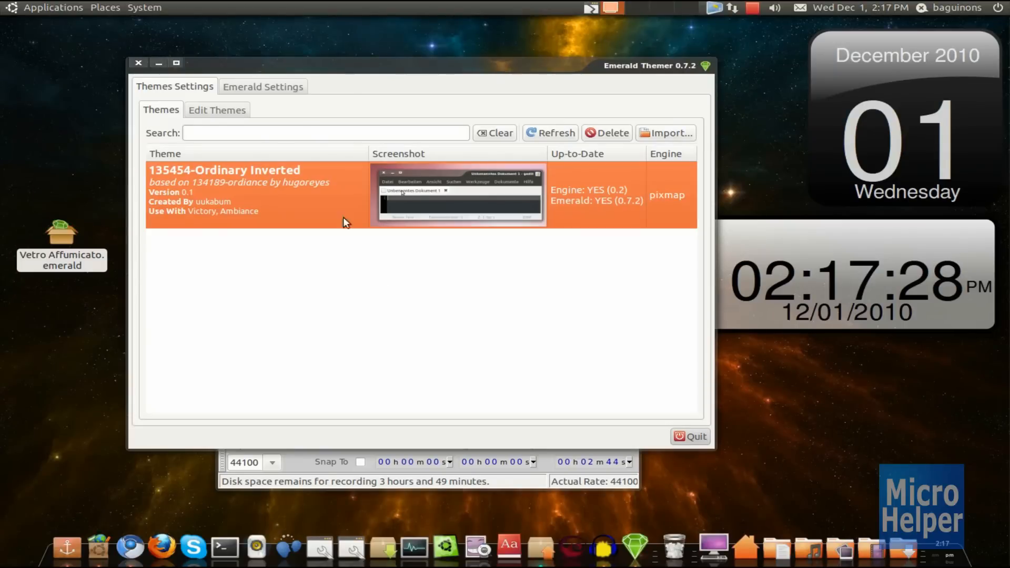
click(144, 7)
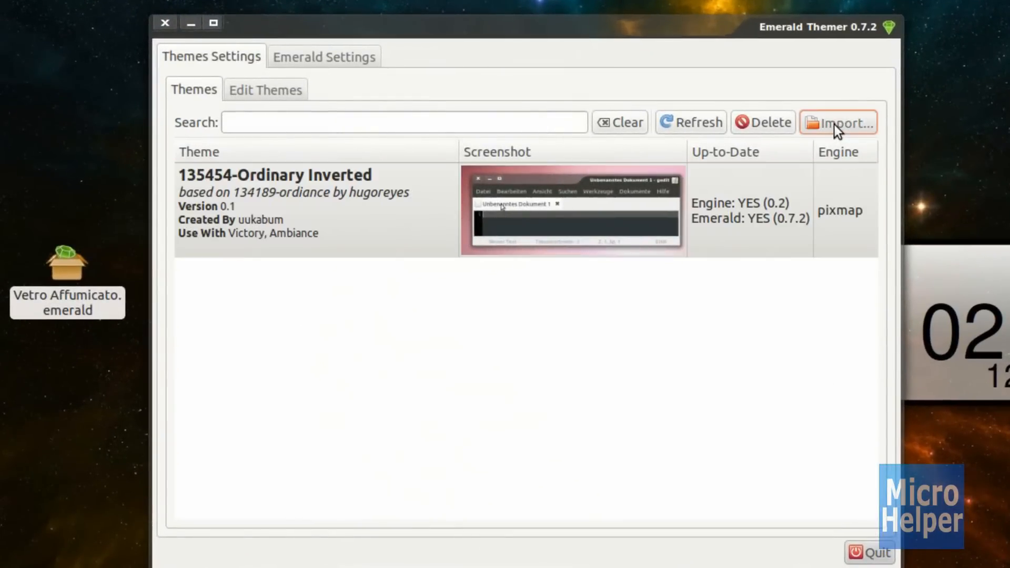
Start importing a theme, bringing up the file chooser on the Desktop folder
click(838, 122)
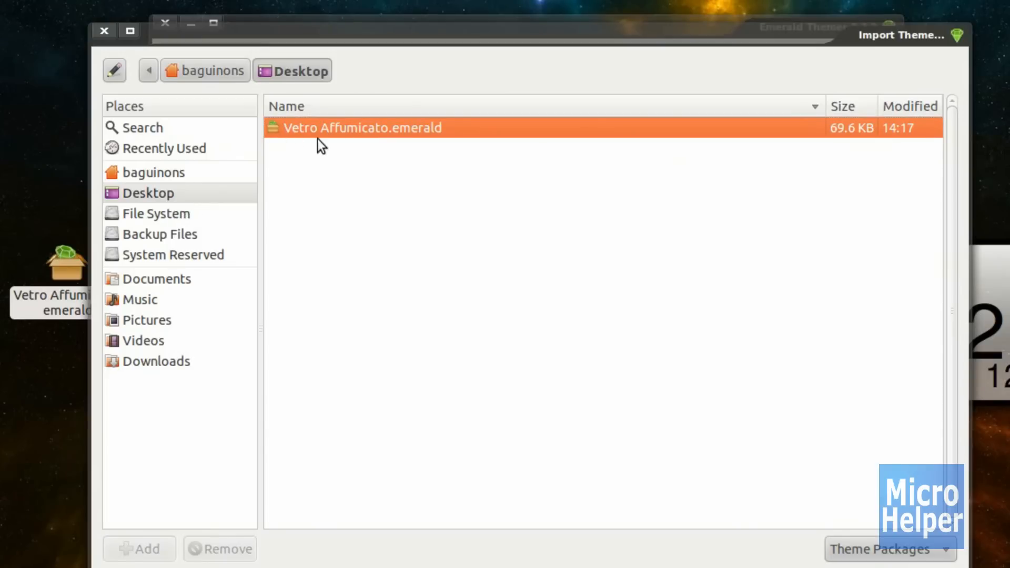
mouse_move(544, 279)
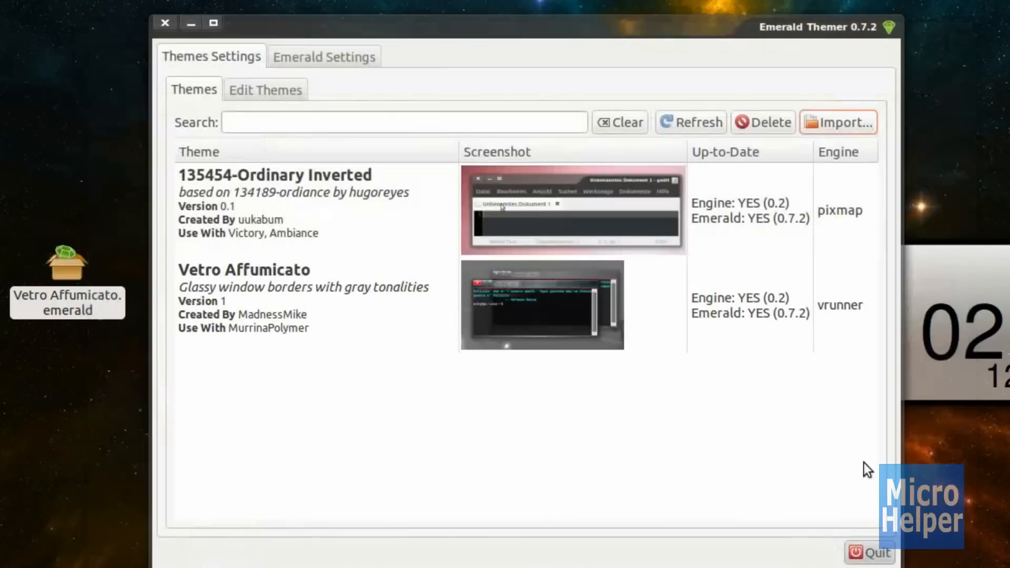
mouse_move(539, 321)
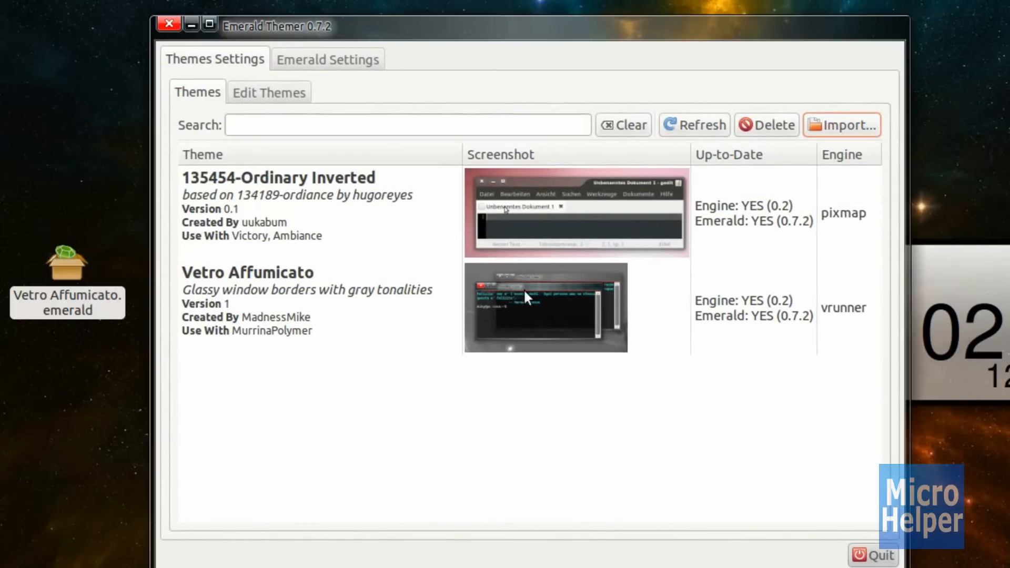
Select Vetro Affumicato as the window theme and bring up Run Application with Alt+F2
click(316, 308)
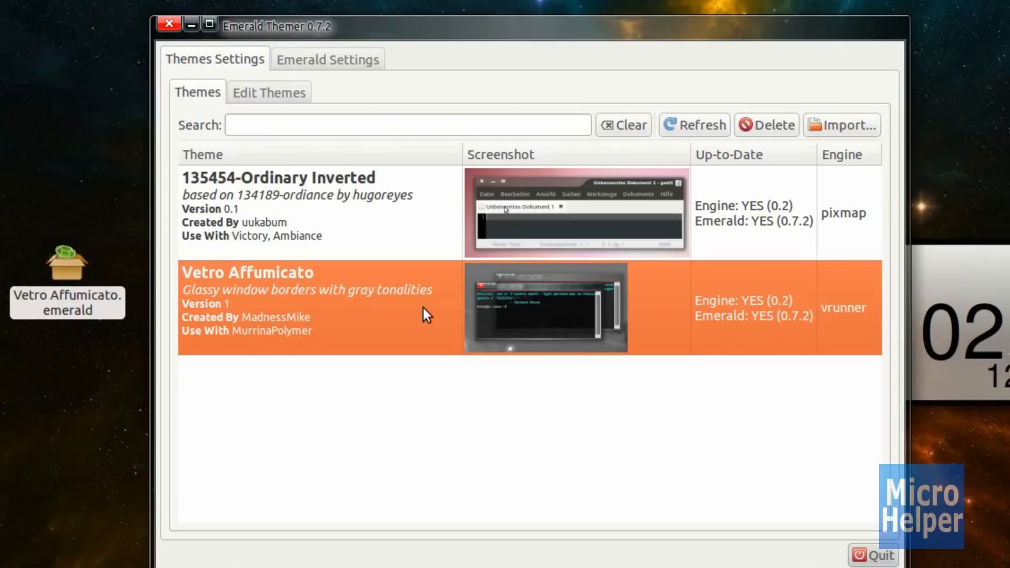
mouse_move(401, 47)
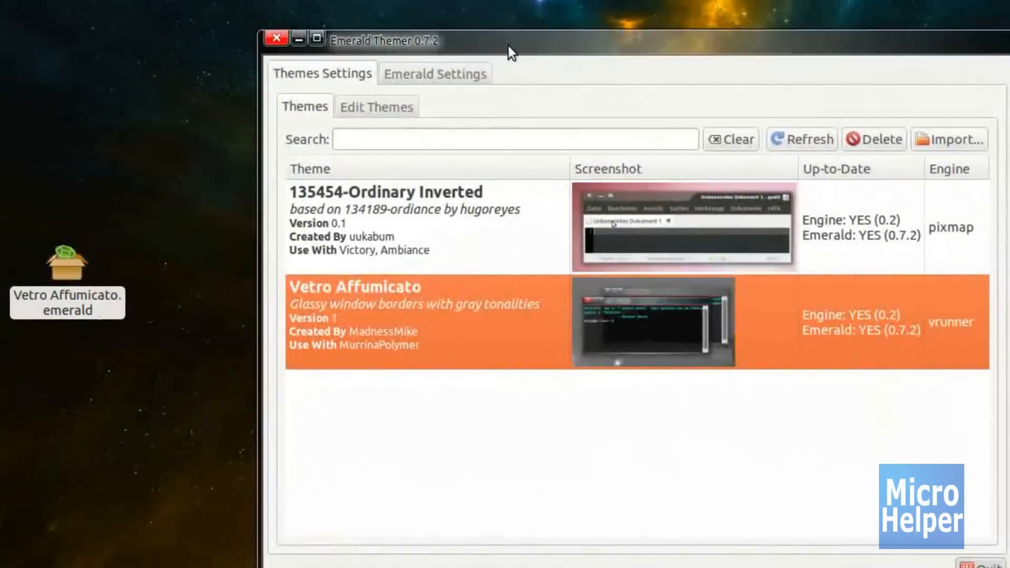
key(Alt+F2)
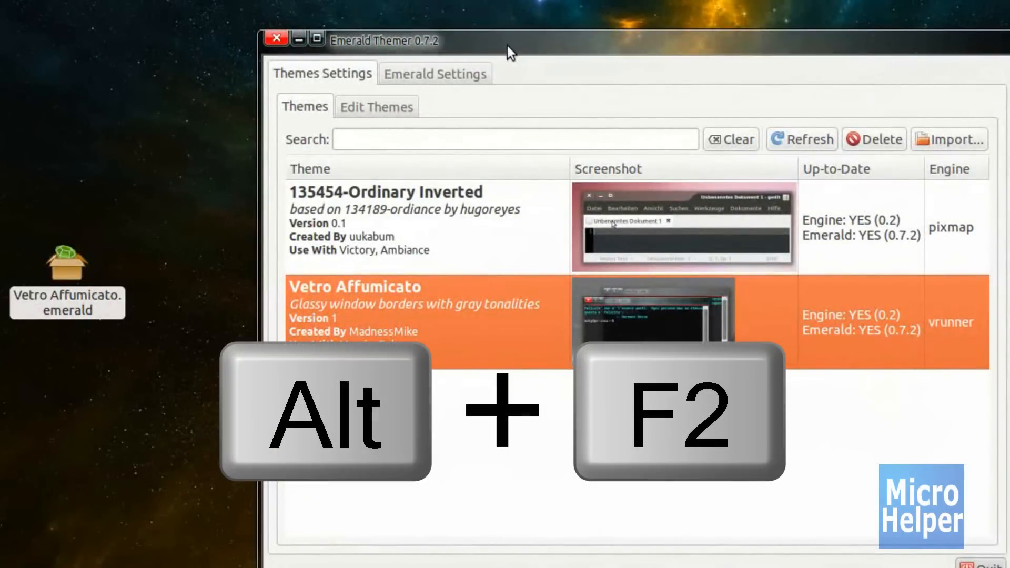
mouse_move(523, 118)
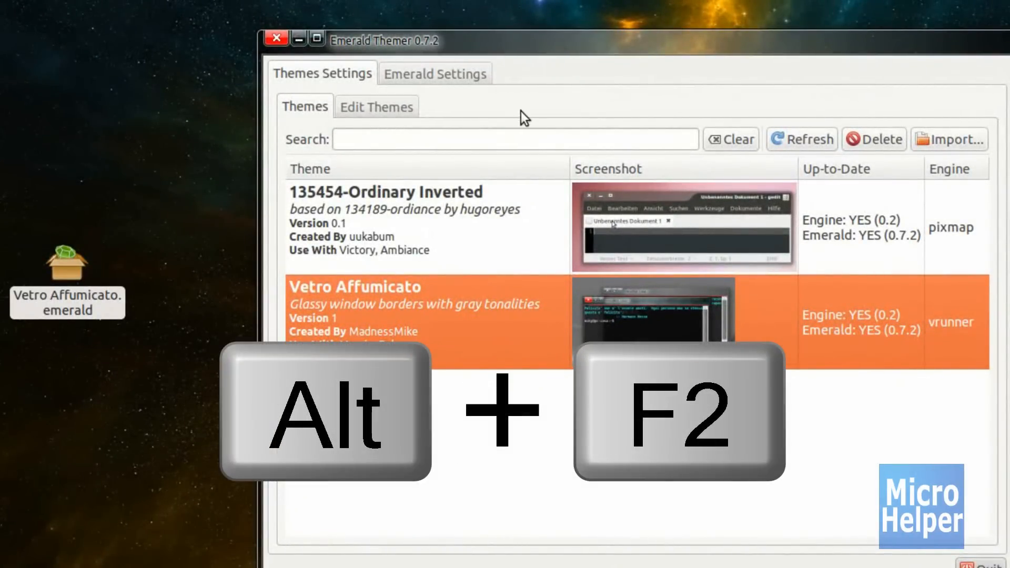
key(Alt+F2)
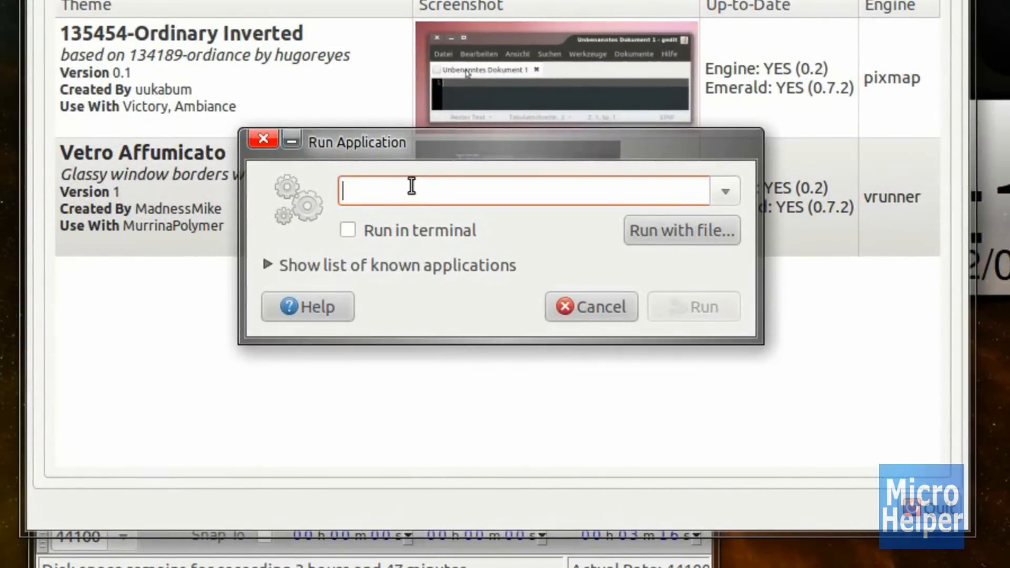
mouse_move(421, 183)
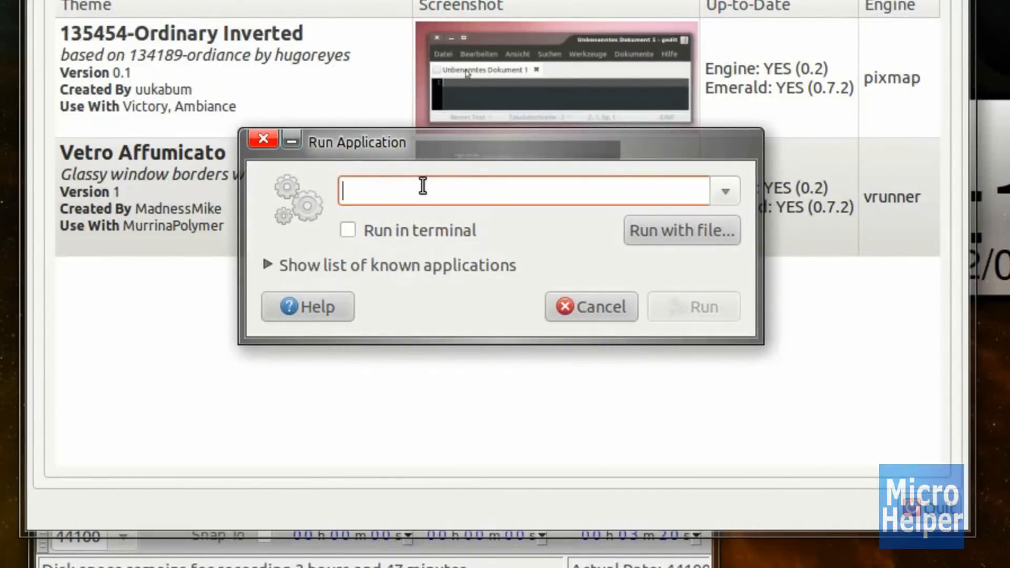
Enter the command 'emerald --replace' in the Run Application field
text(emerald)
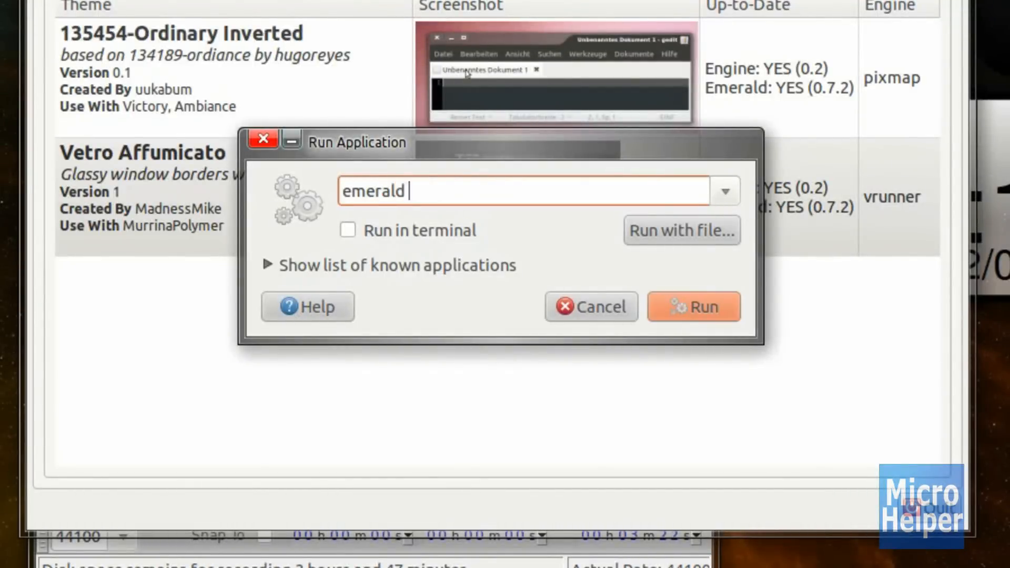
text(--replace)
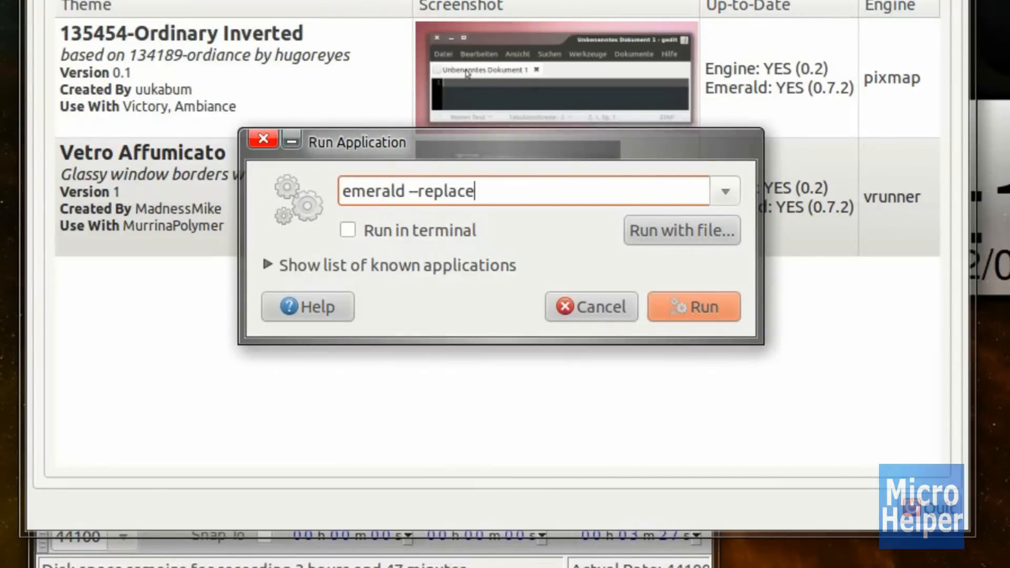
mouse_move(374, 85)
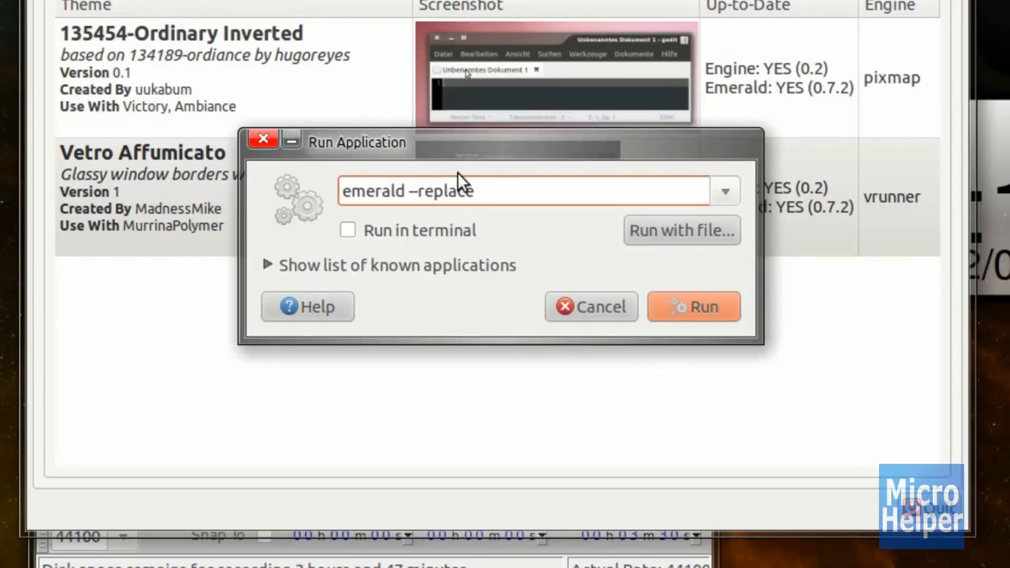
mouse_move(515, 224)
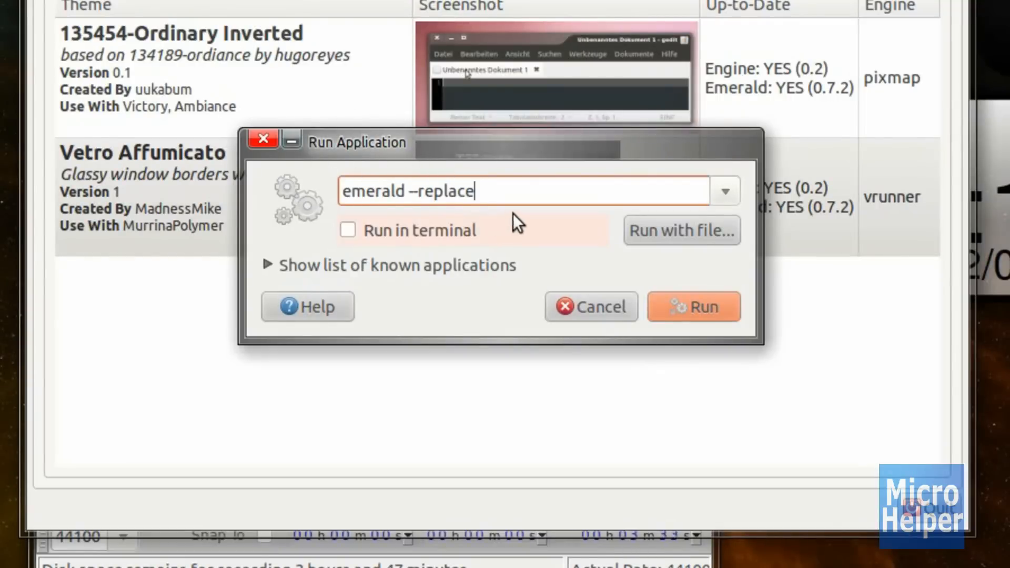
right_click(516, 191)
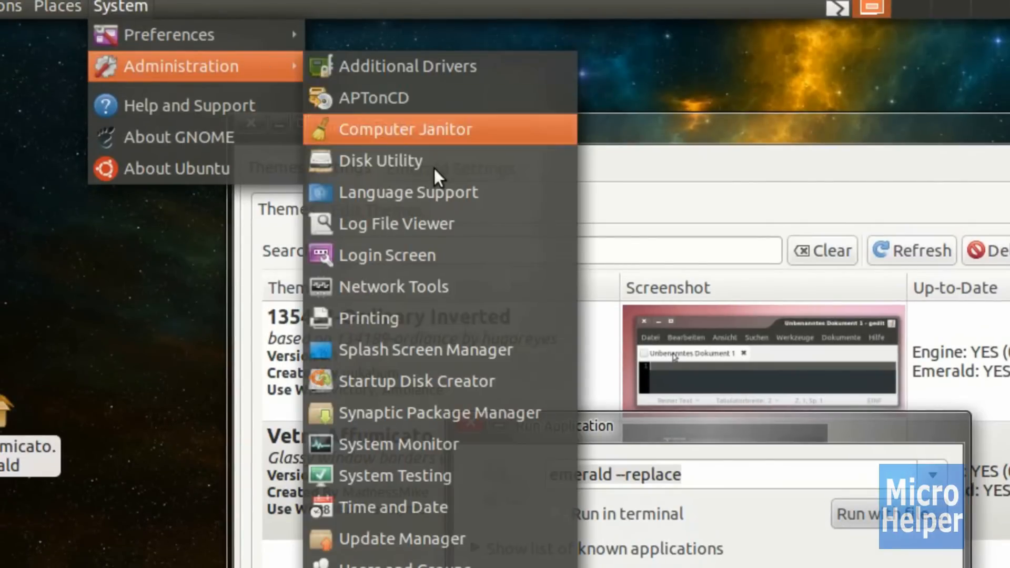
mouse_move(425, 318)
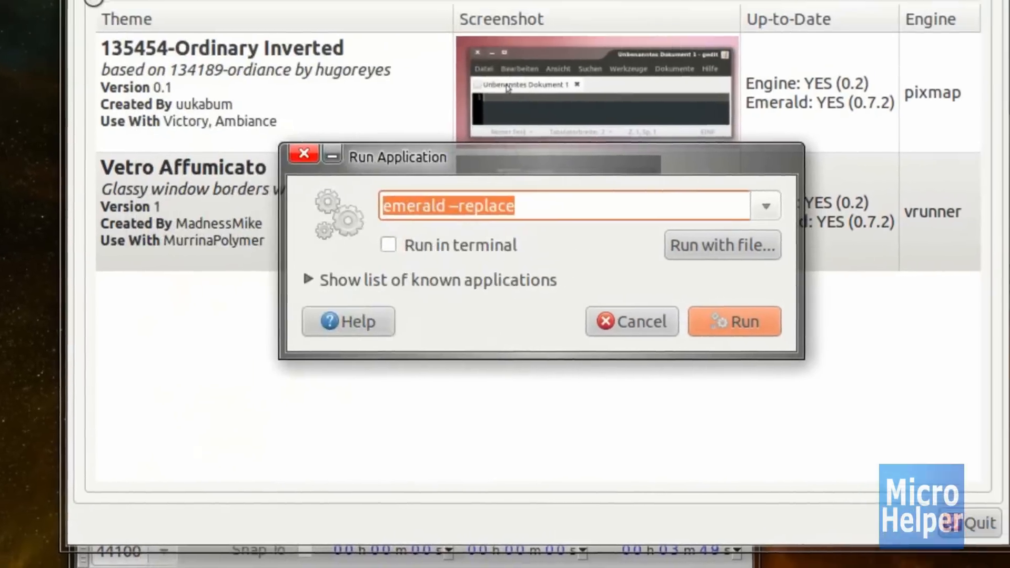
Reach Startup Applications Preferences via System > Preferences
click(733, 320)
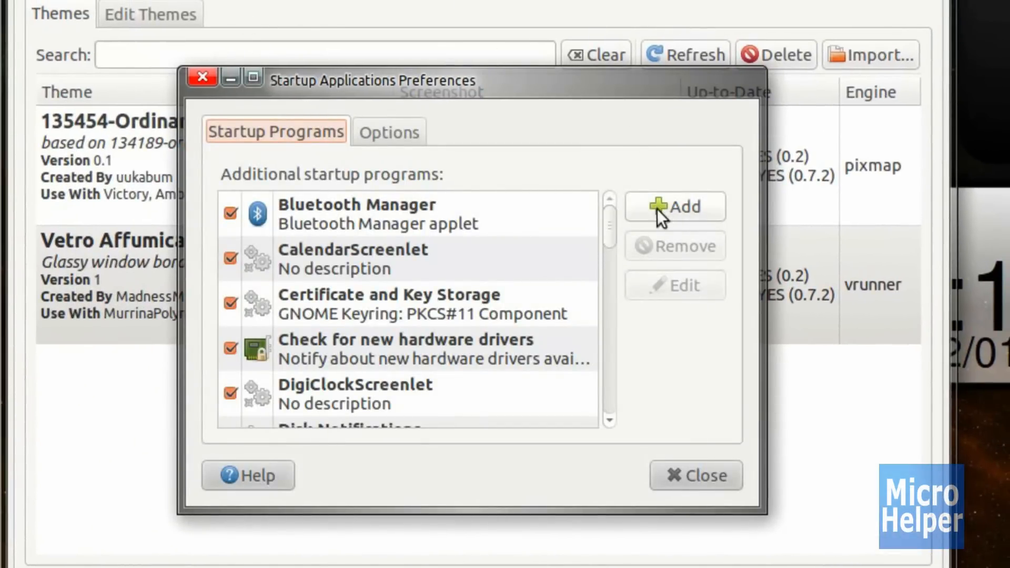
Add a startup program named 'emerald' running 'emerald --replace'
click(674, 207)
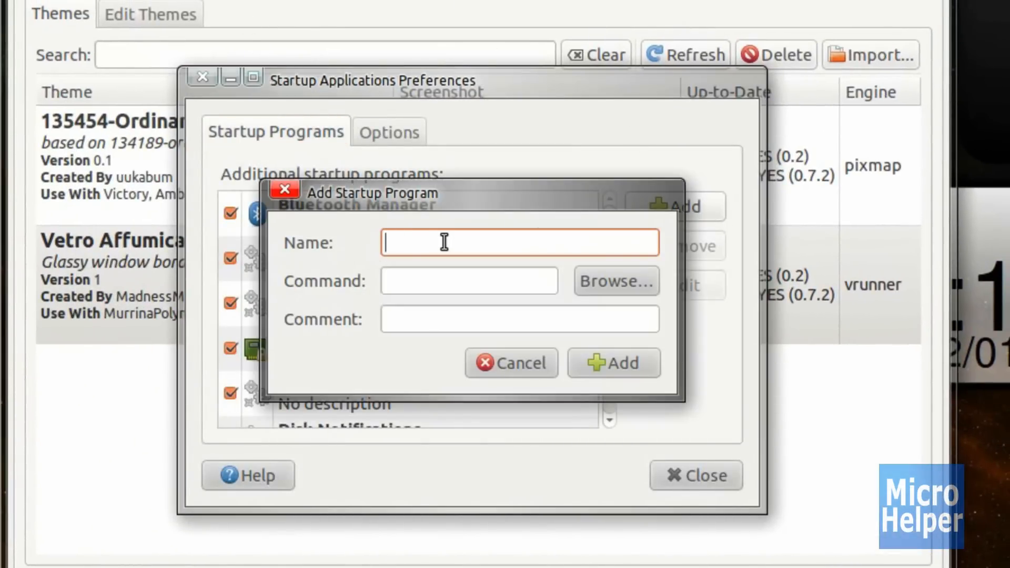
text(emerald)
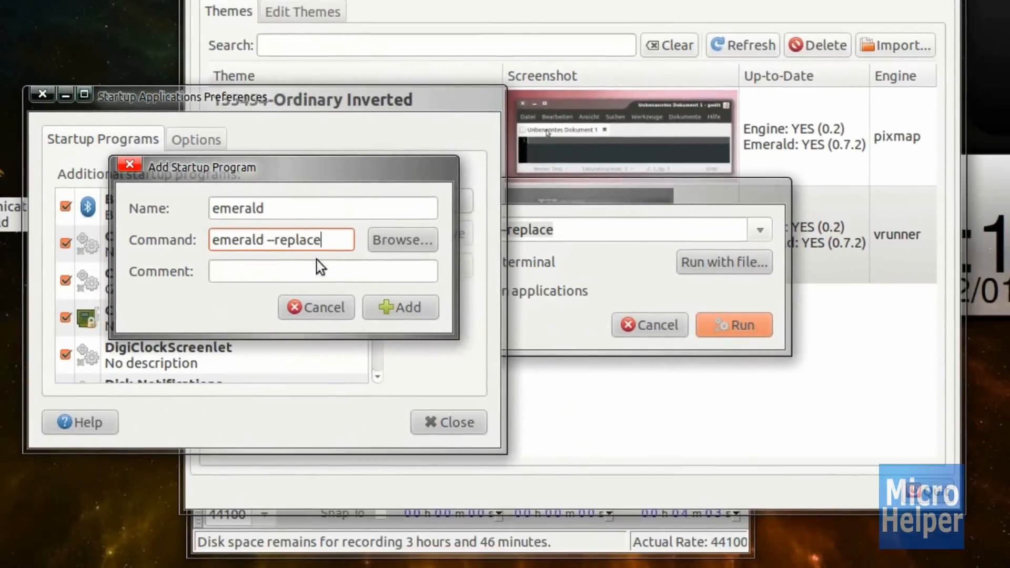
click(400, 306)
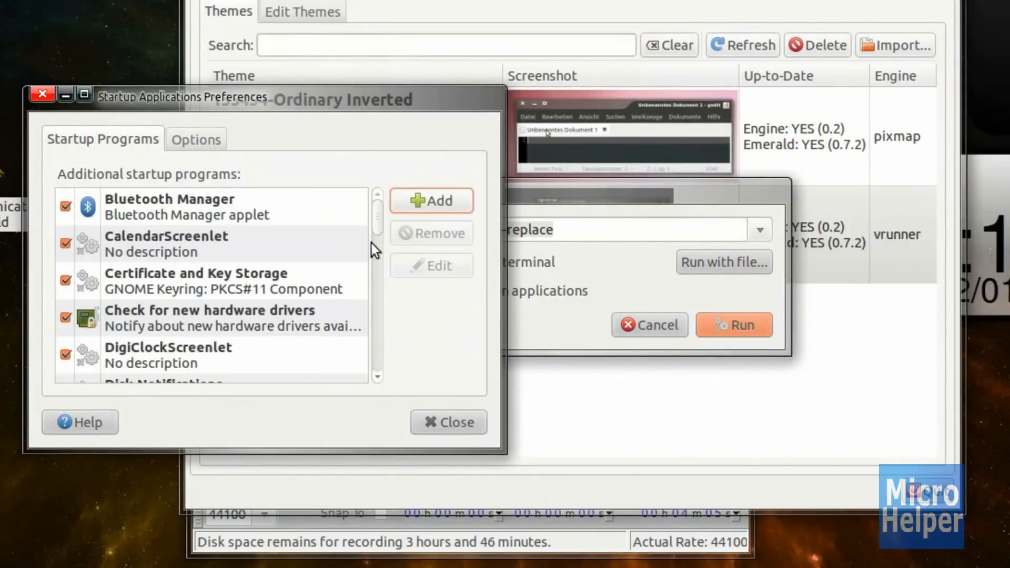
Check the new Emerald entry's details and dismiss them unchanged
click(193, 286)
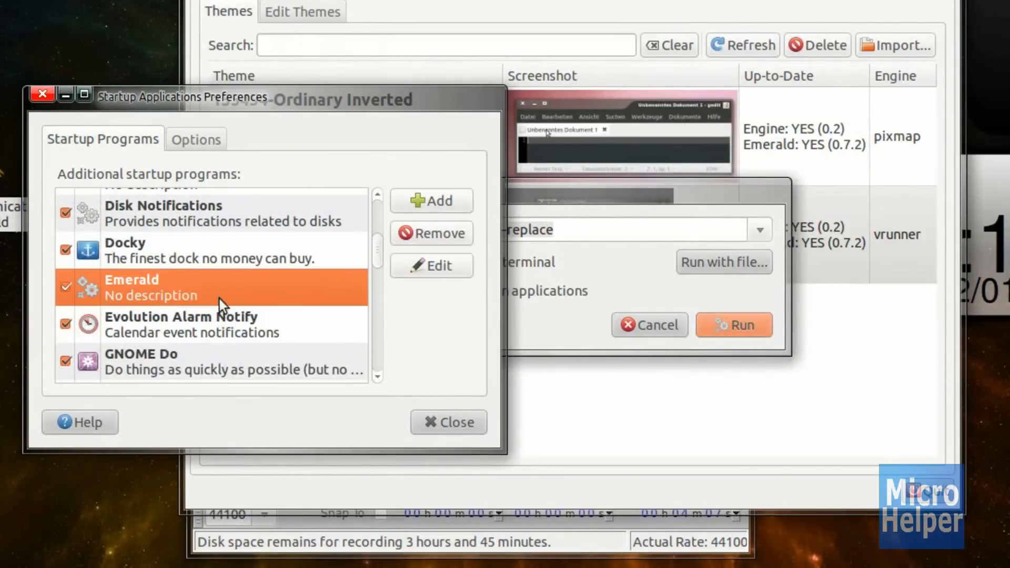
click(431, 265)
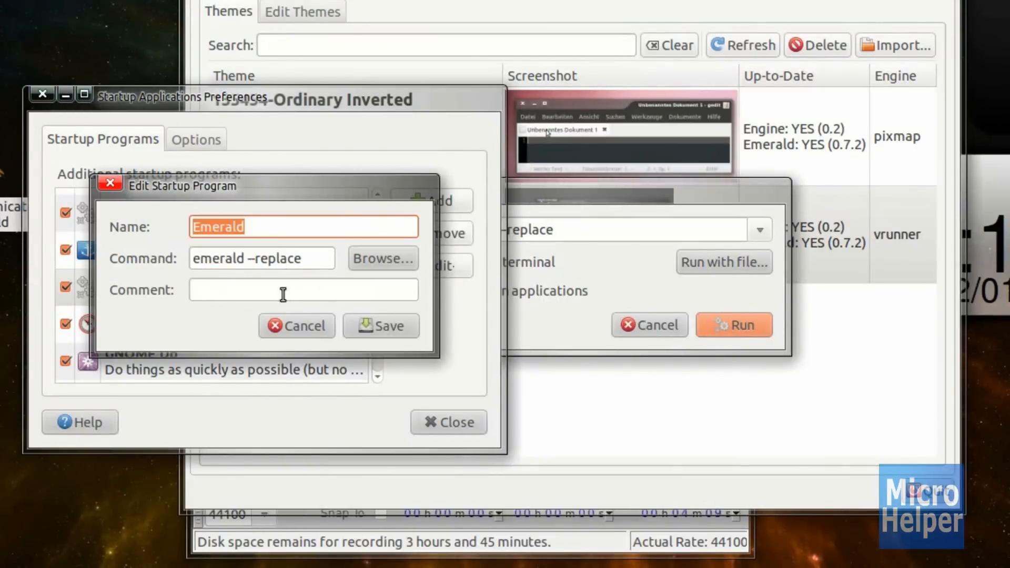
click(297, 325)
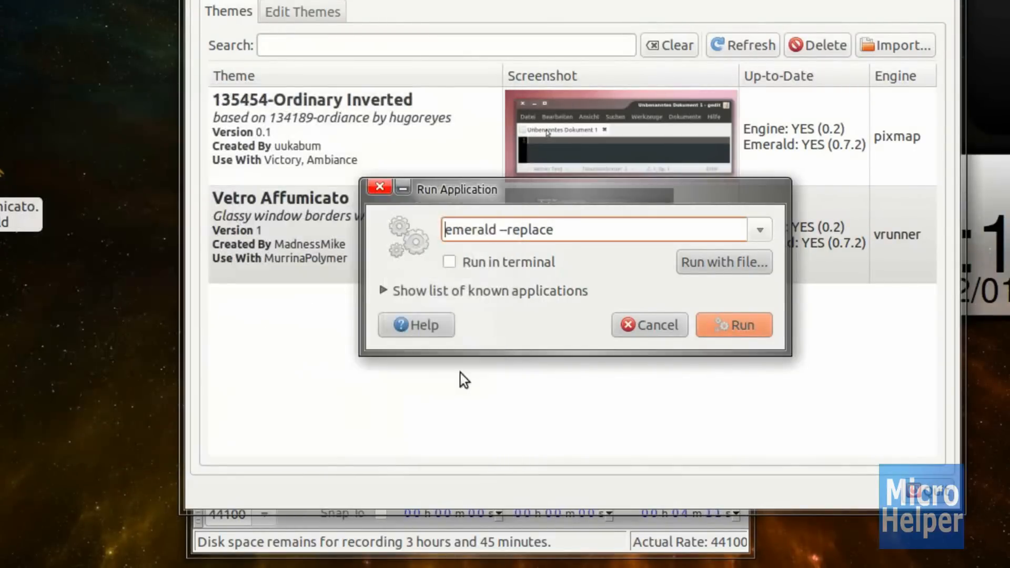
Run 'emerald --replace' so Emerald replaces the decorator and Vetro Affumicato borders appear
click(734, 325)
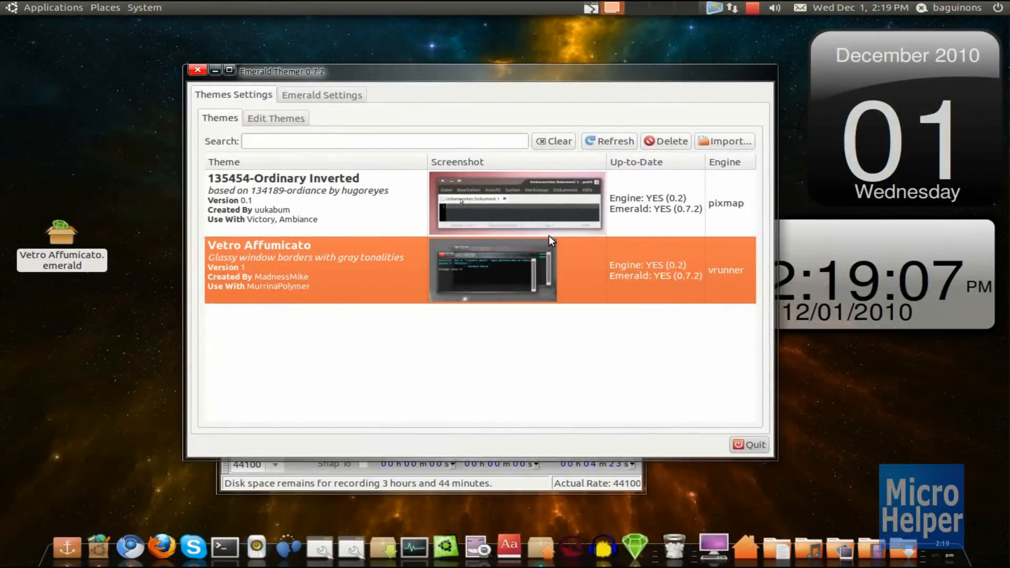
mouse_move(351, 187)
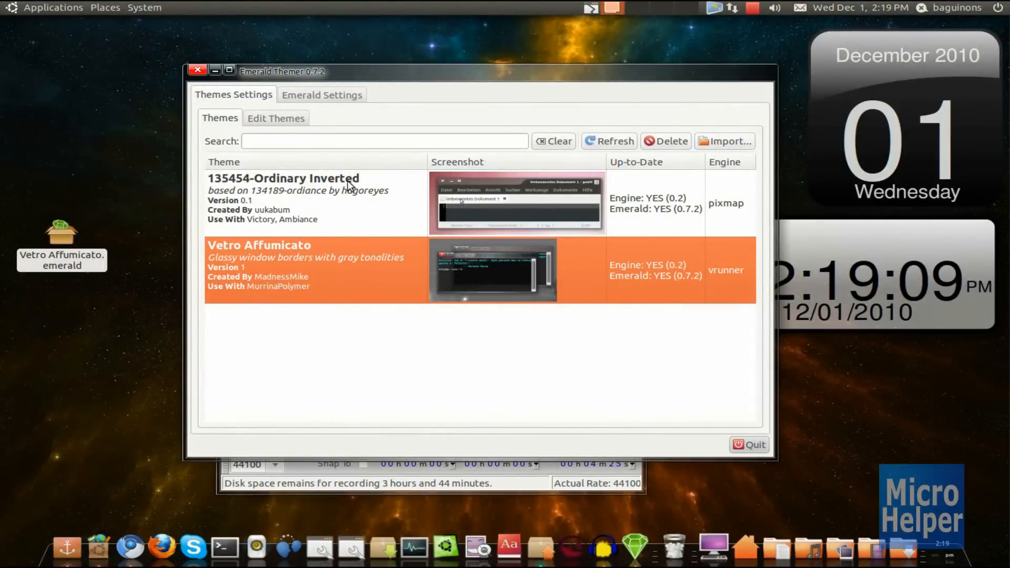